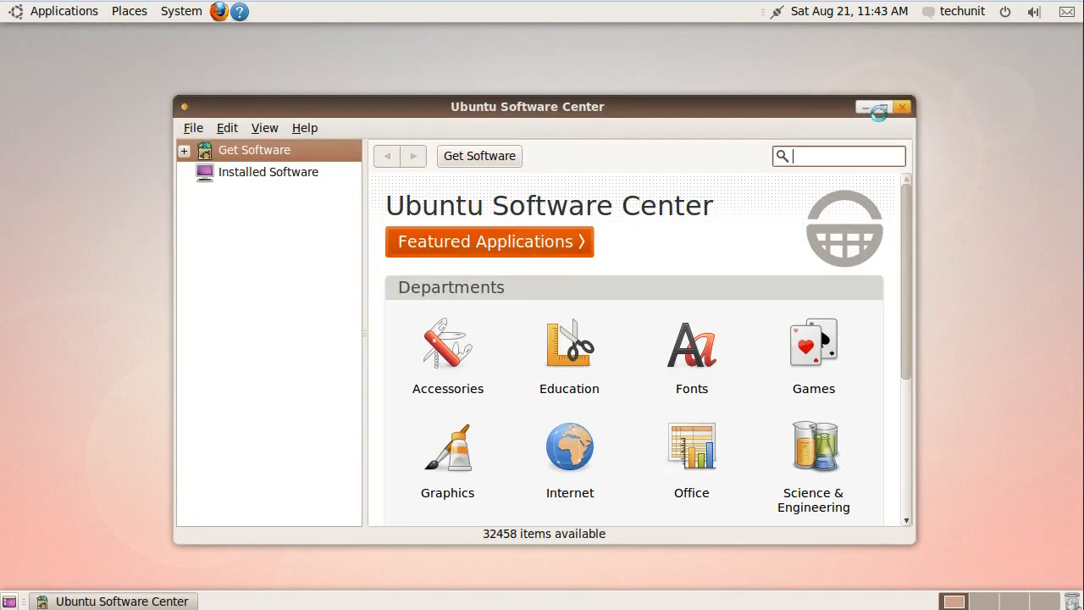
Search for 'miro', install Miro Internet TV with password authentication, and check its progress.
{"action": "left_click", "coordinate": [879, 106]}
{"action": "type", "text": "miro"}
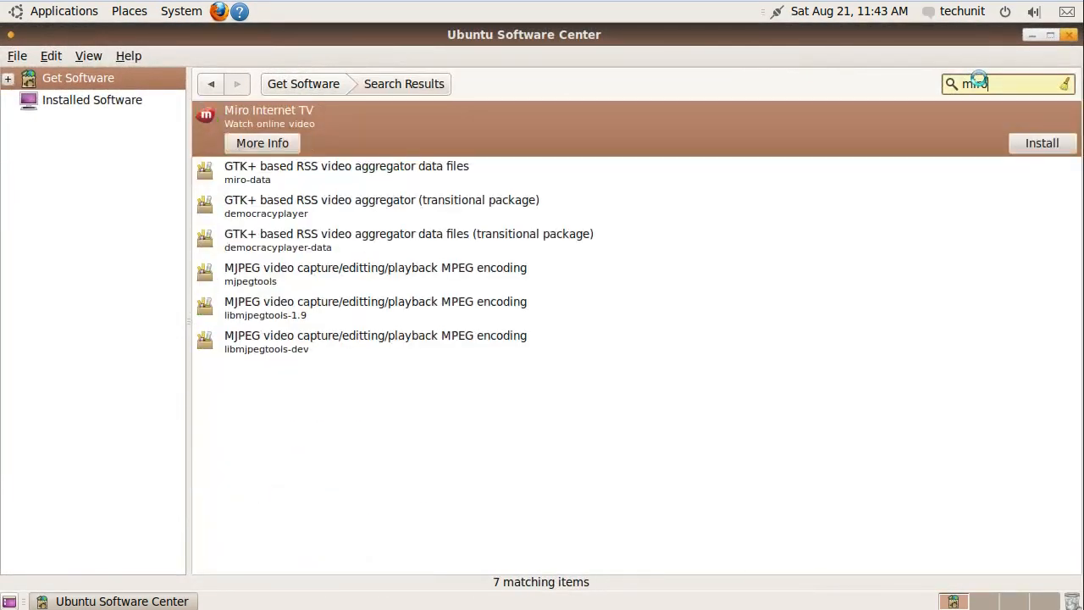
{"action": "left_click", "coordinate": [1042, 143]}
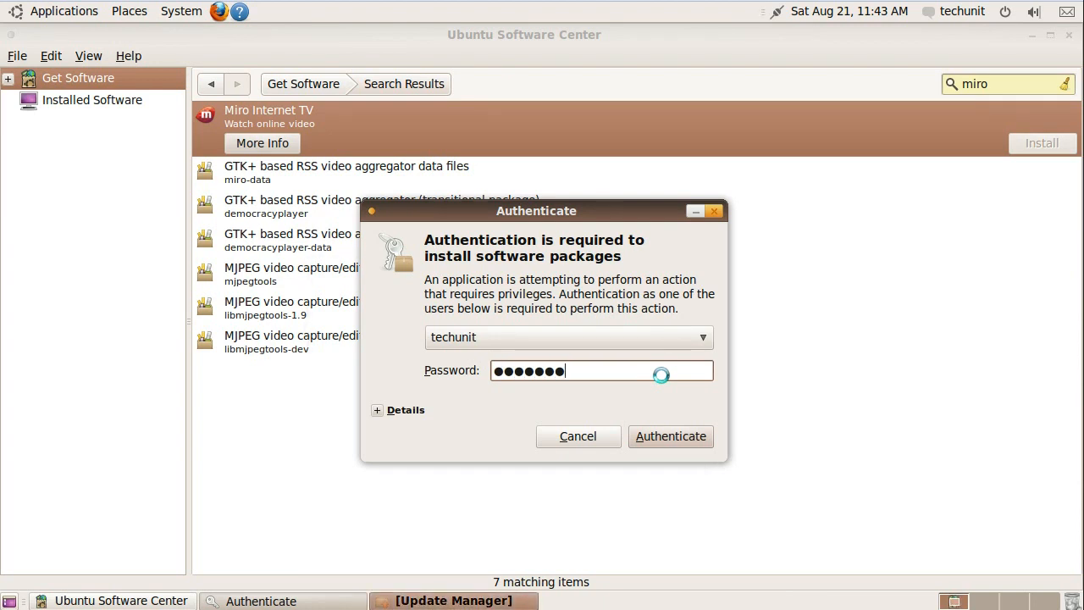
{"action": "left_click", "coordinate": [670, 436]}
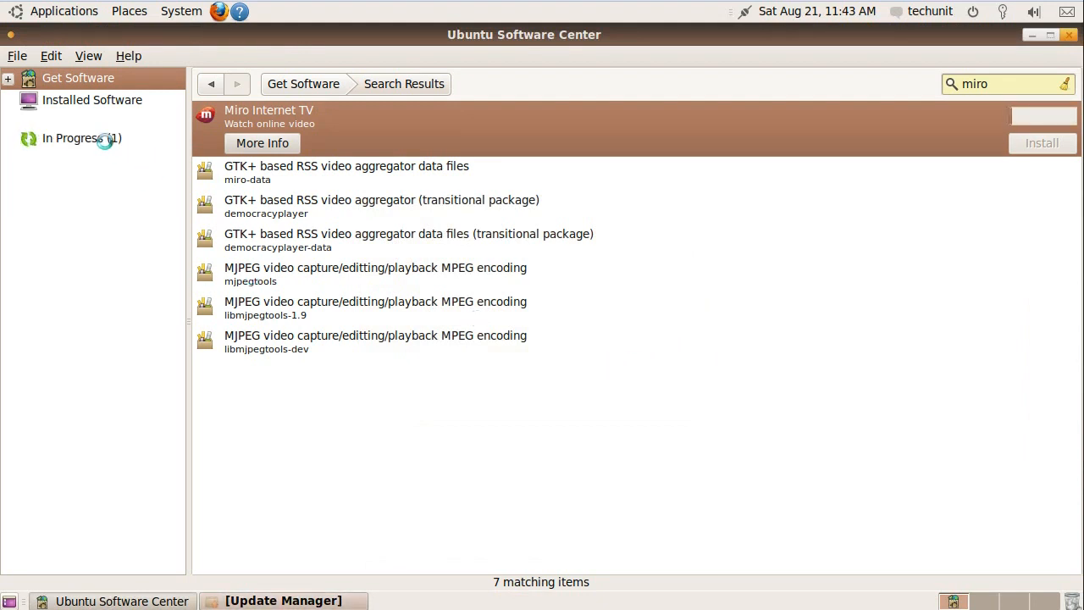
{"action": "left_click", "coordinate": [1042, 142]}
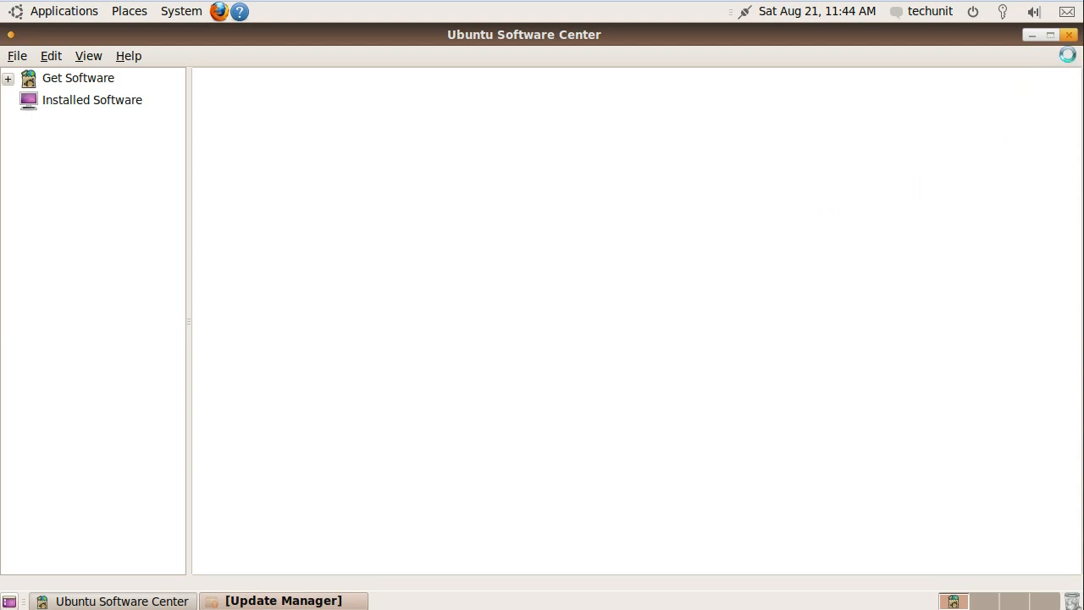
Close Software Center and launch Miro Internet TV from Applications > Sound & Video.
{"action": "left_click", "coordinate": [1069, 34]}
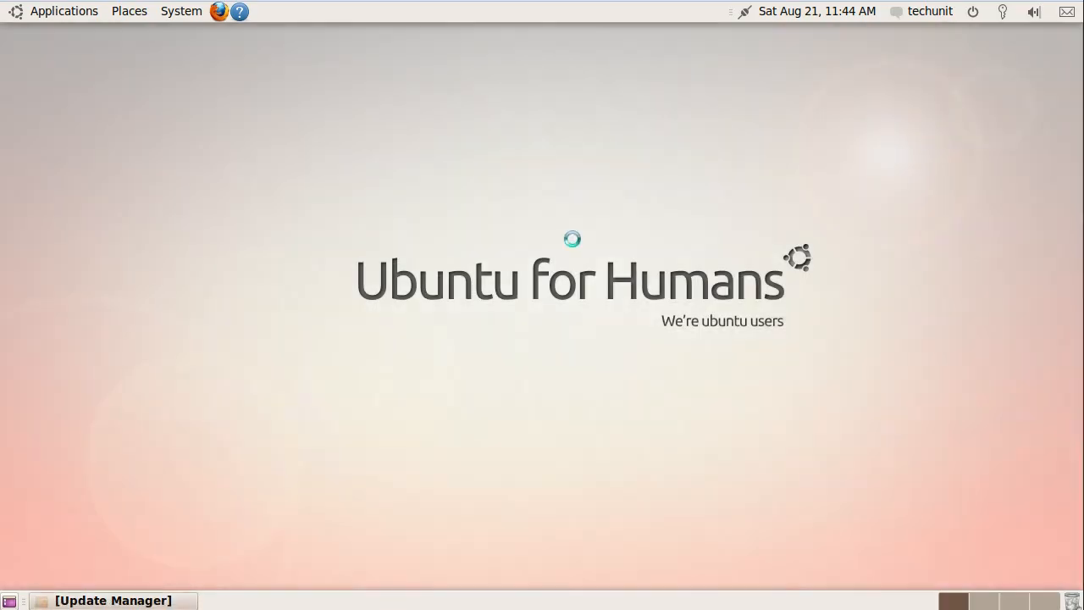
{"action": "left_click", "coordinate": [63, 11]}
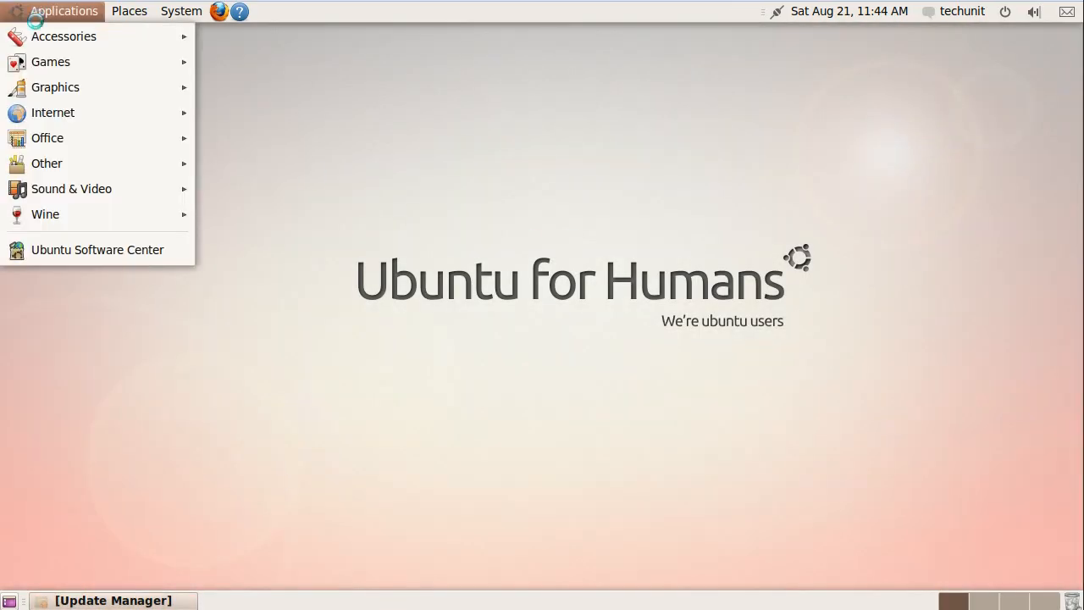
{"action": "mouse_move", "coordinate": [46, 164]}
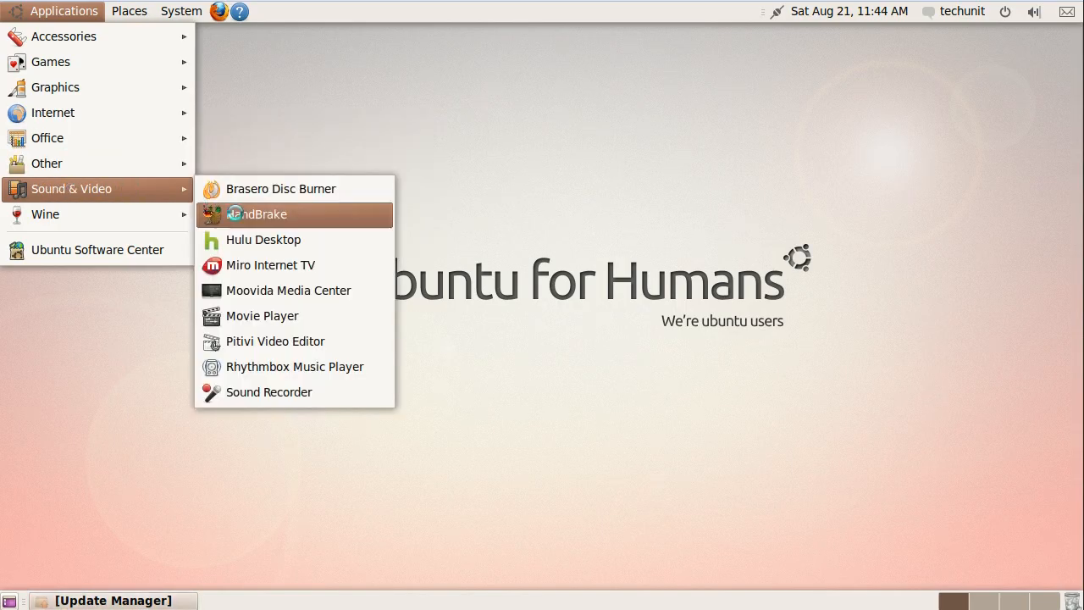
{"action": "left_click", "coordinate": [257, 213]}
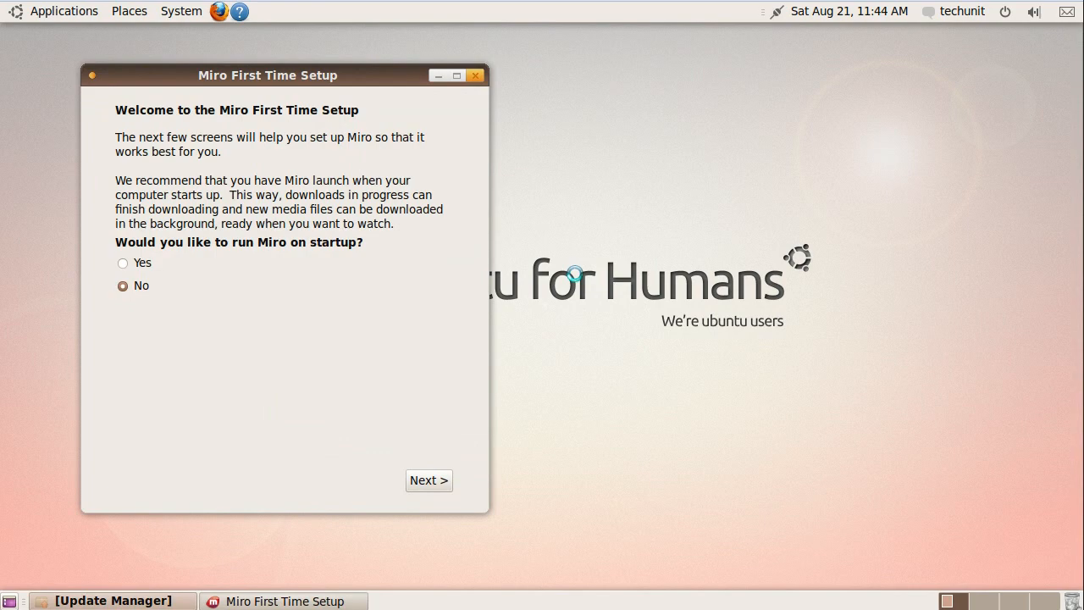
{"action": "mouse_move", "coordinate": [246, 122]}
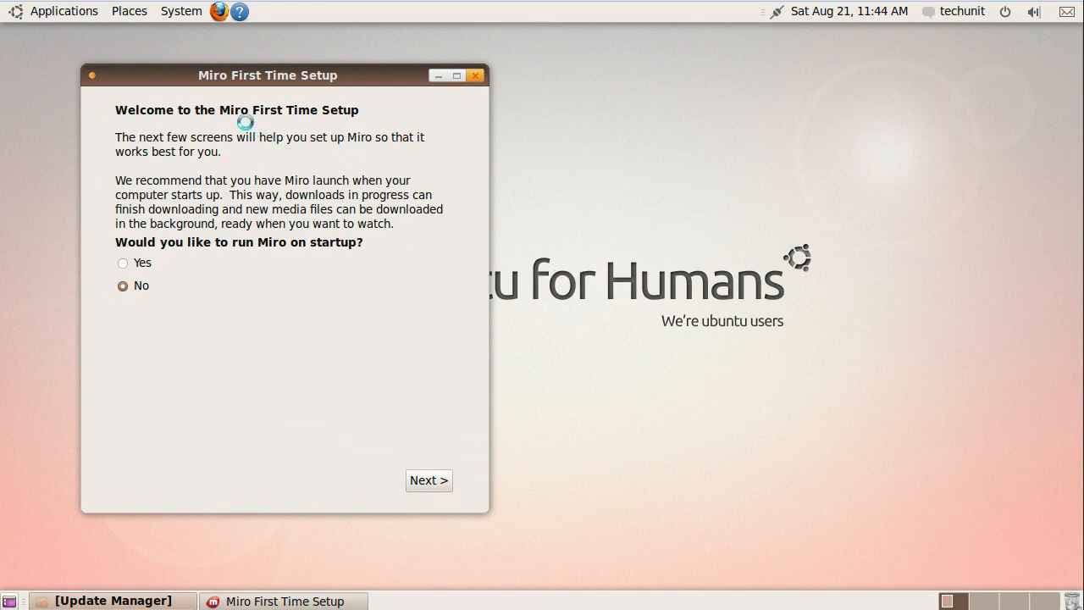
Complete Miro's setup wizard, answering 'No' to launching on startup and to media search.
{"action": "left_click_drag", "start_coordinate": [267, 76], "coordinate": [532, 75]}
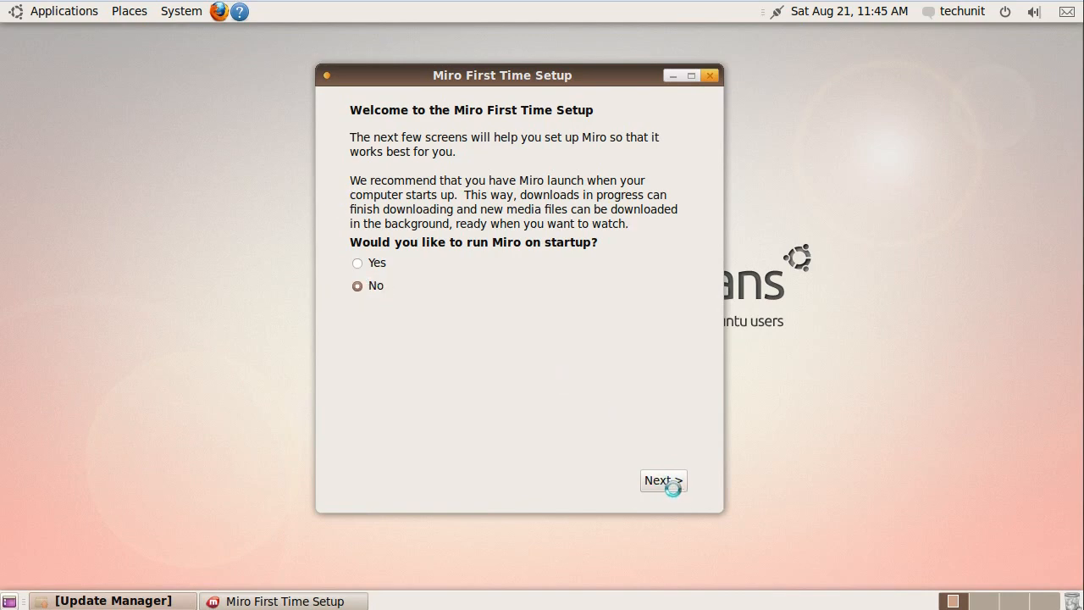
{"action": "left_click", "coordinate": [664, 480]}
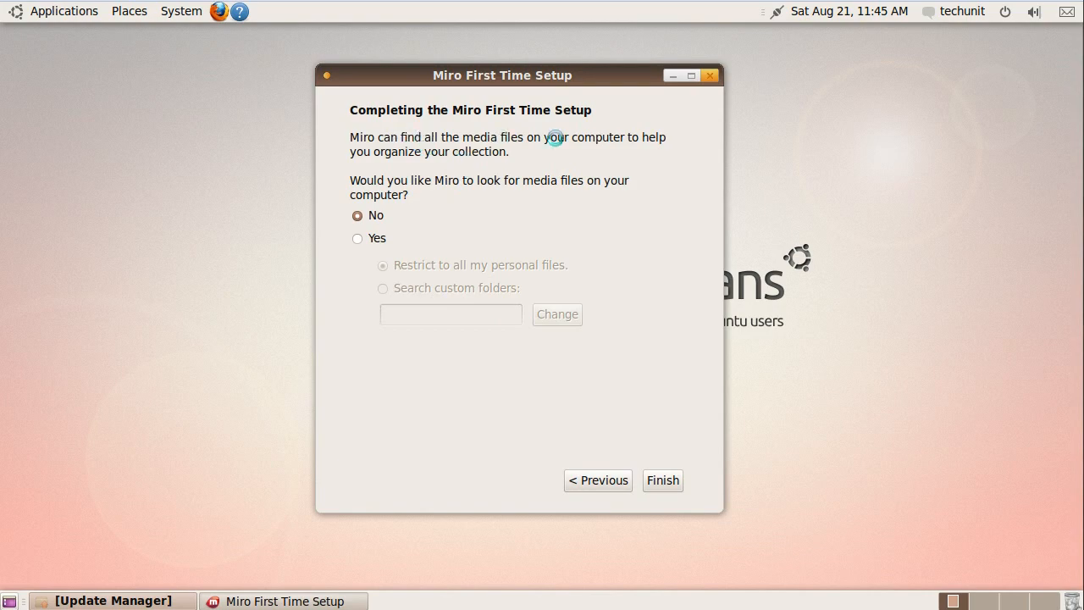
{"action": "mouse_move", "coordinate": [473, 181]}
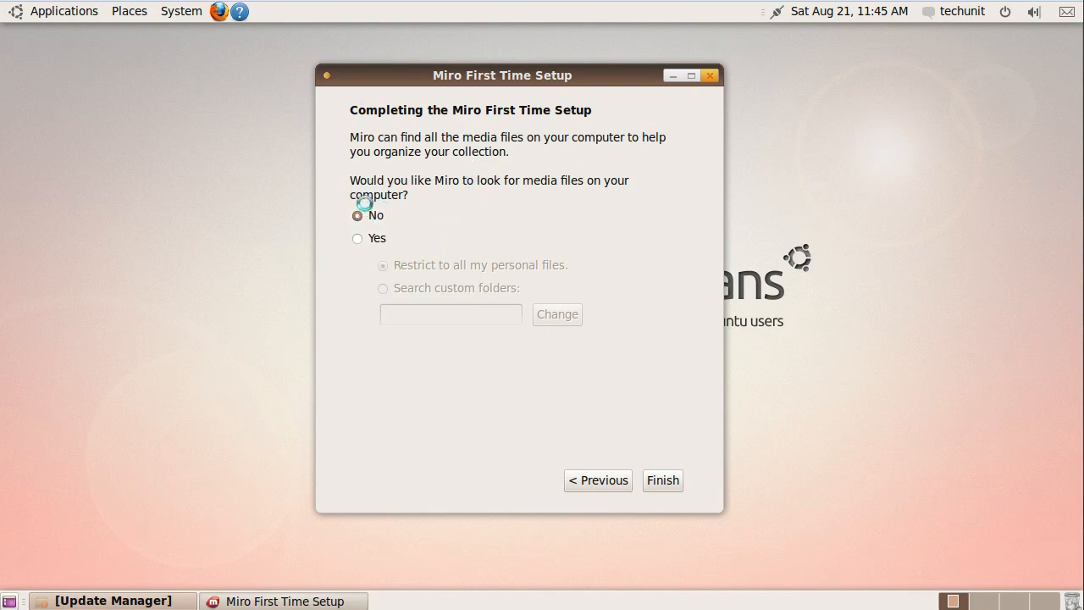
{"action": "mouse_move", "coordinate": [359, 210]}
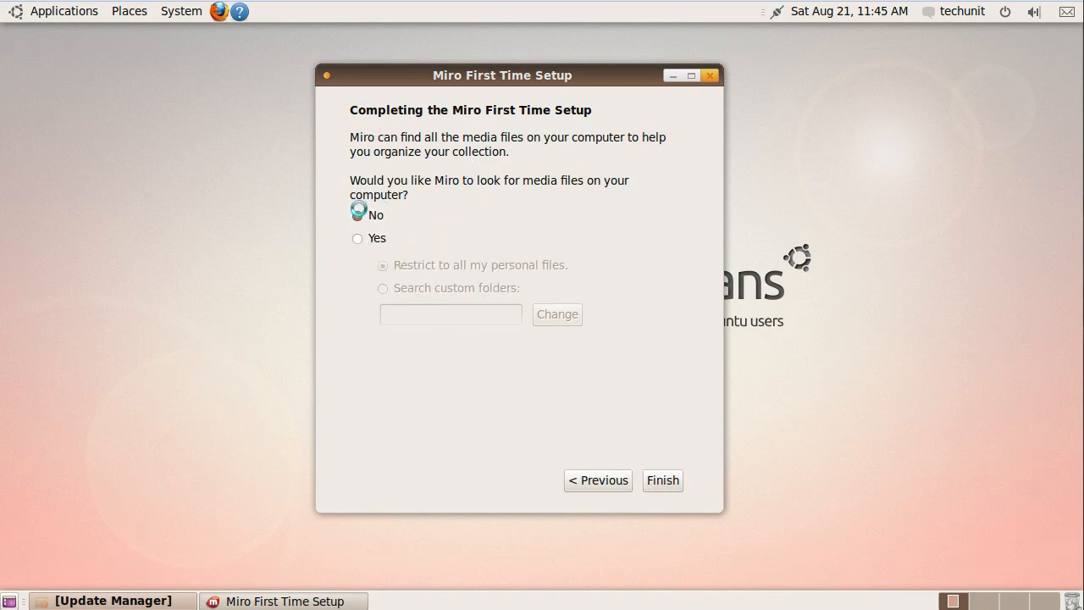
{"action": "left_click", "coordinate": [662, 480]}
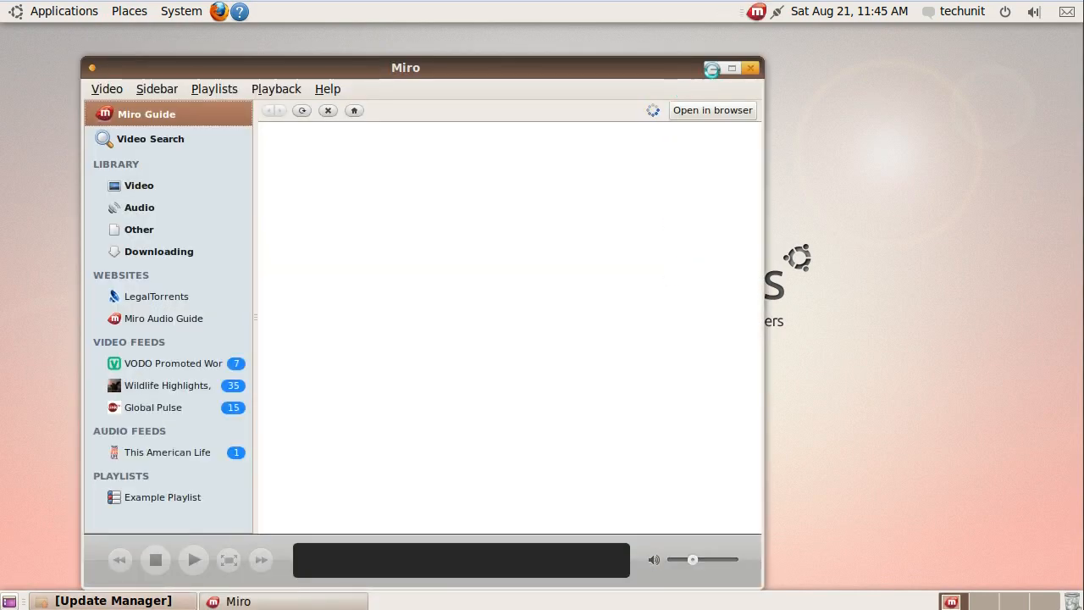
Maximize the Miro window and scroll through the Miro Guide's show catalogue.
{"action": "left_click", "coordinate": [731, 67]}
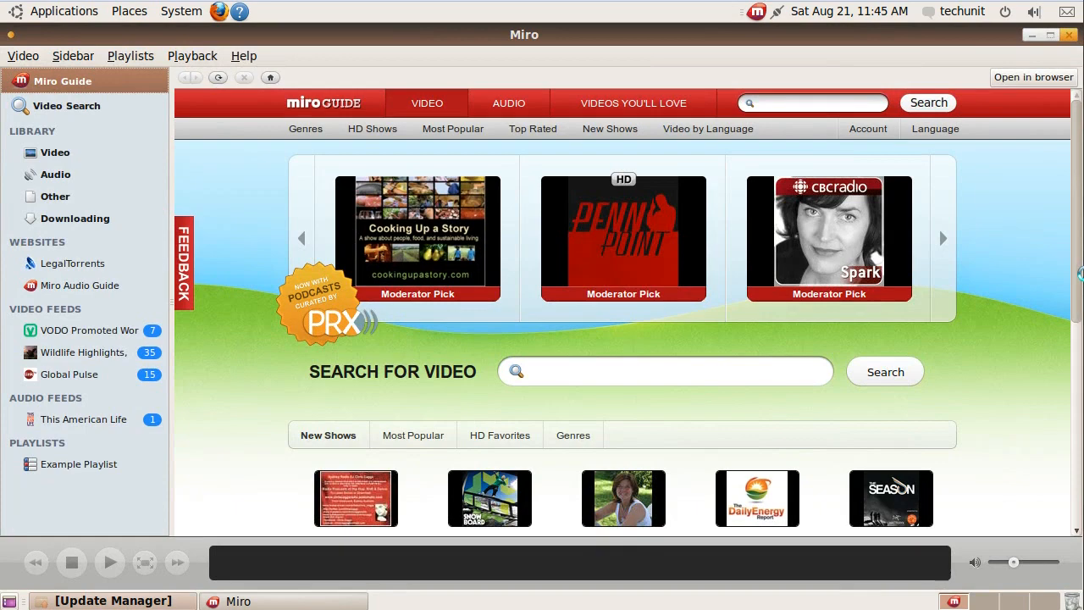
{"action": "scroll", "scroll_direction": "down", "scroll_amount": 3}
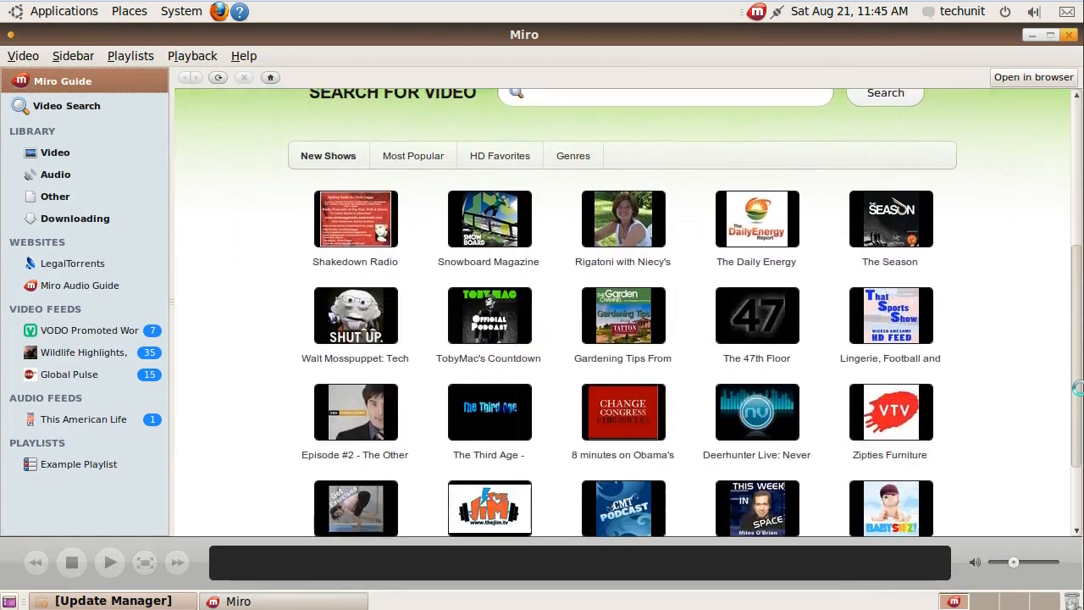
{"action": "scroll", "scroll_direction": "up", "scroll_amount": 3}
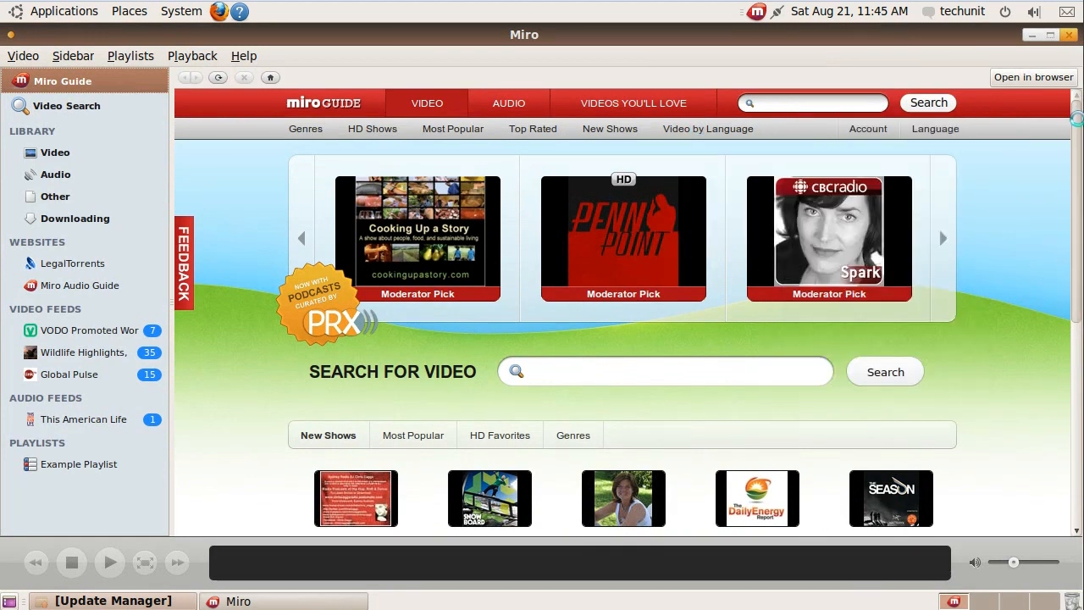
{"action": "scroll", "scroll_direction": "down", "scroll_amount": 3}
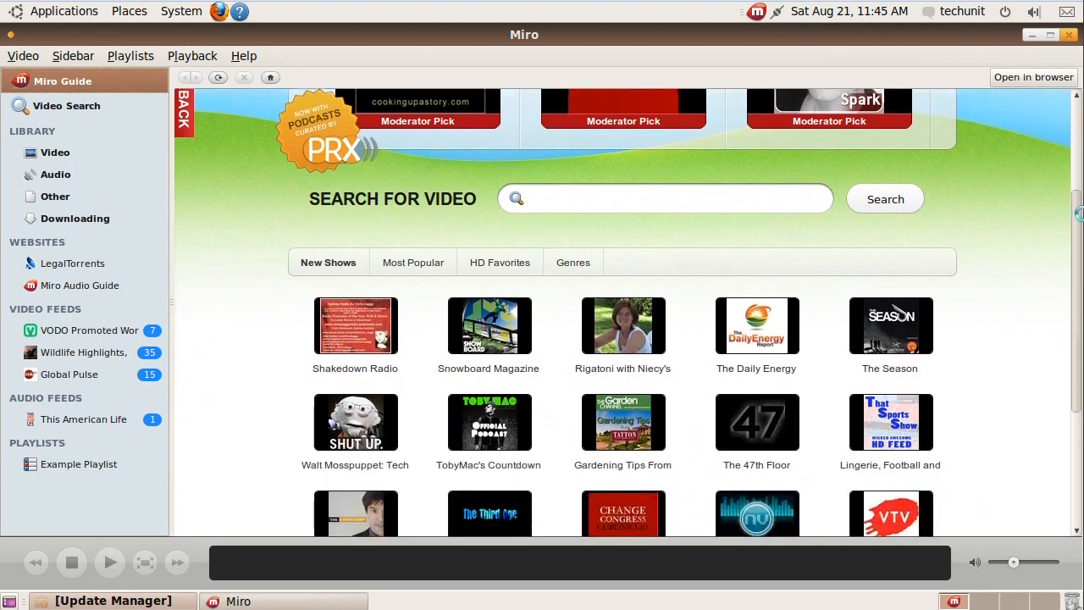
{"action": "scroll", "scroll_direction": "down", "scroll_amount": 3}
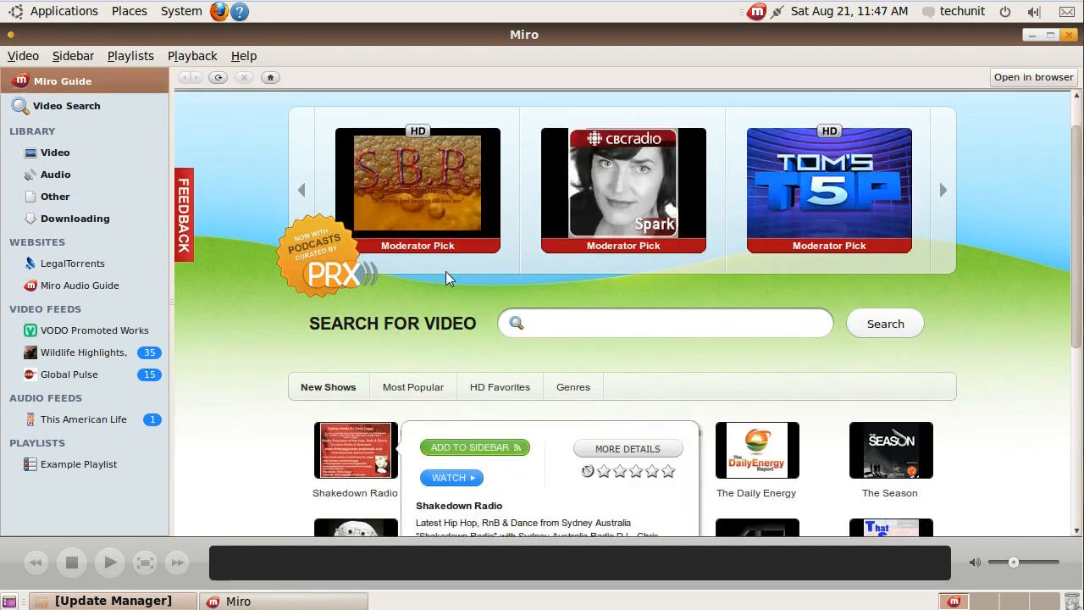
{"action": "mouse_move", "coordinate": [118, 331]}
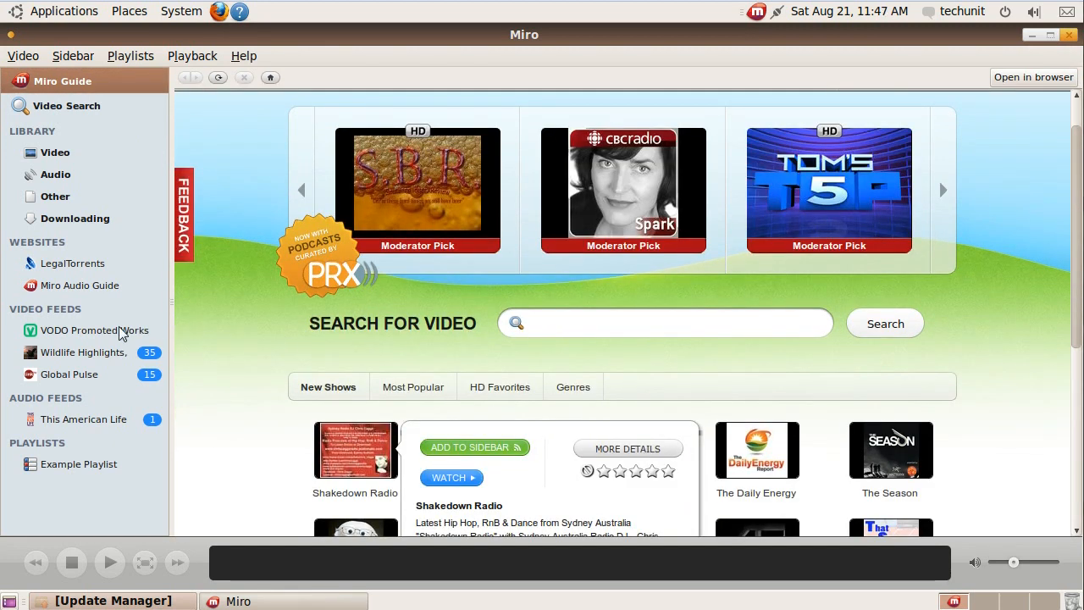
Open the Wildlife Highlights feed, then return to the Miro Guide home page.
{"action": "left_click", "coordinate": [83, 352]}
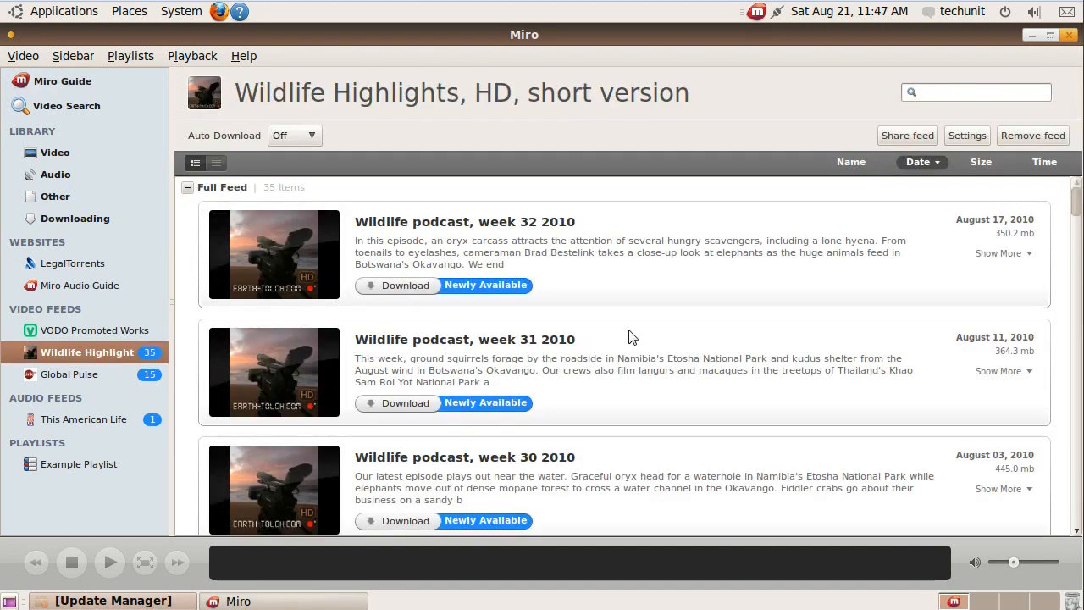
{"action": "mouse_move", "coordinate": [734, 333]}
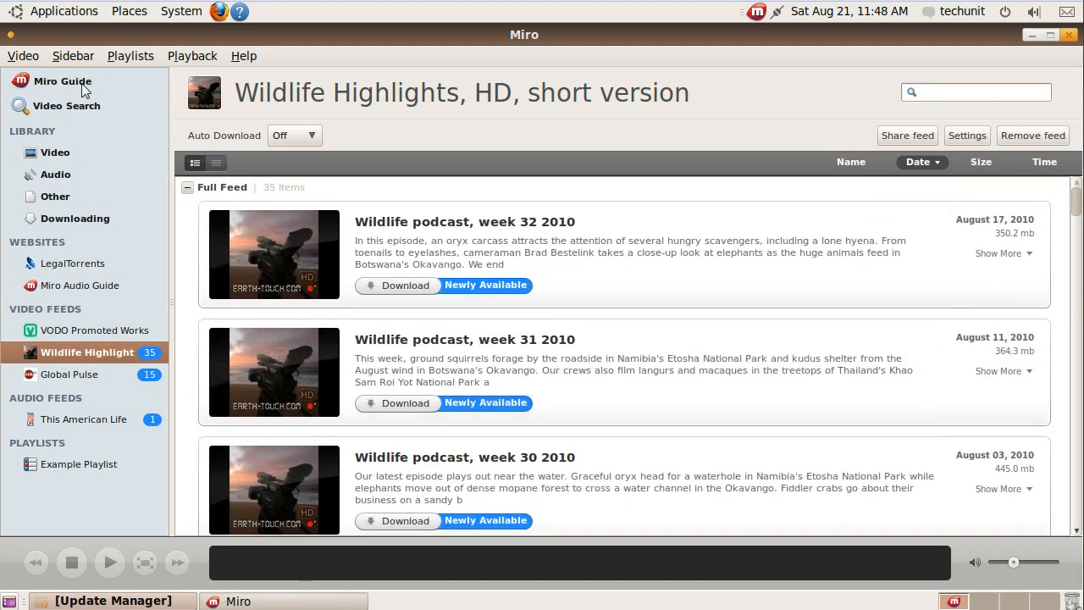
{"action": "left_click", "coordinate": [63, 80]}
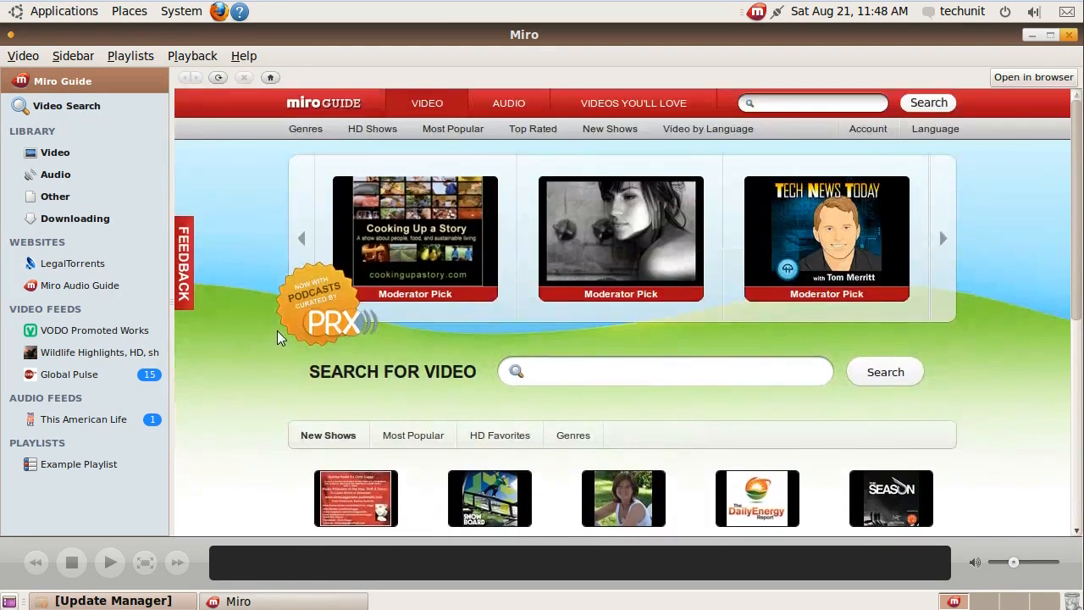
{"action": "mouse_move", "coordinate": [438, 136]}
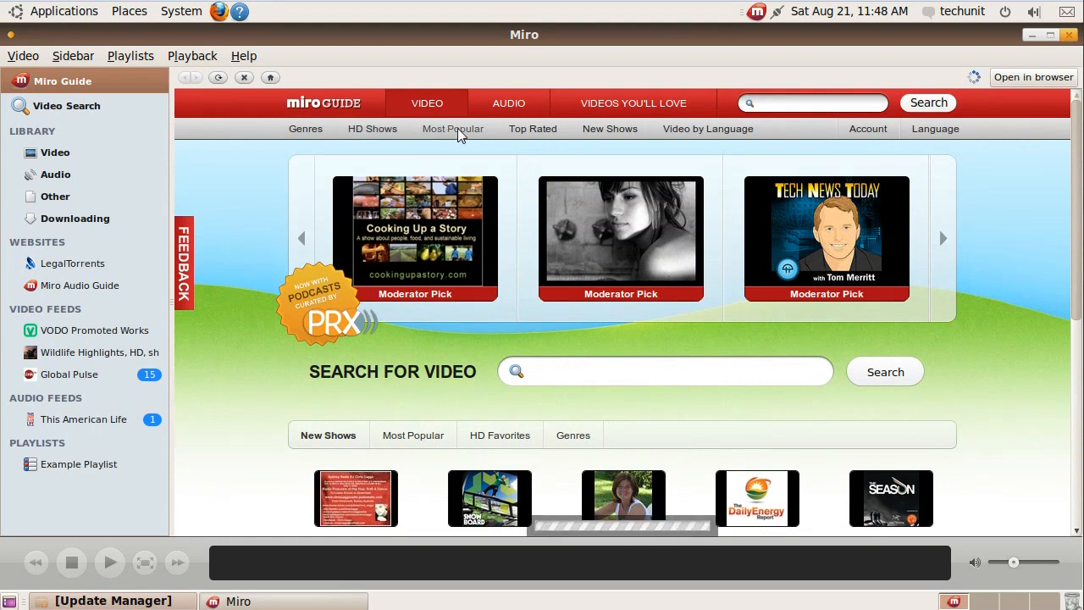
In Most Popular shows, scroll to GimpKnowHow and add its feed.
{"action": "left_click", "coordinate": [453, 129]}
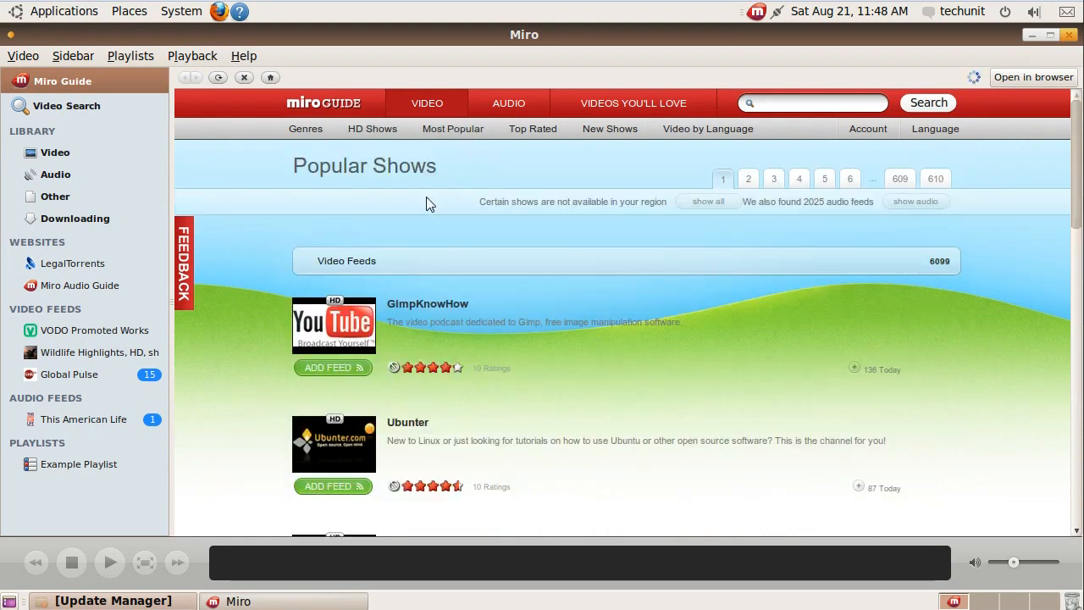
{"action": "scroll", "scroll_direction": "down", "scroll_amount": 3}
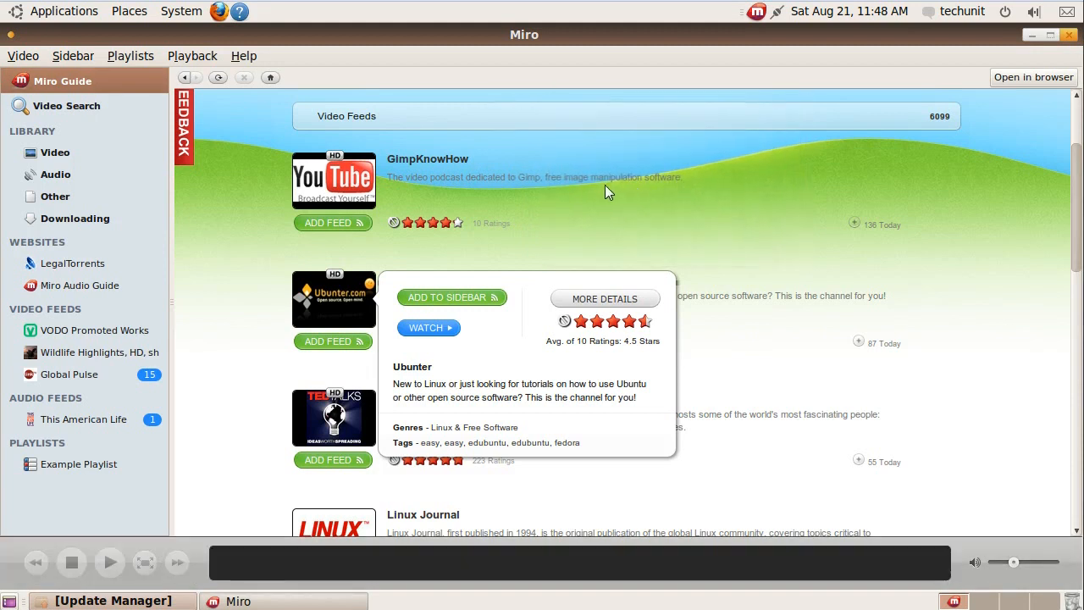
{"action": "mouse_move", "coordinate": [333, 223]}
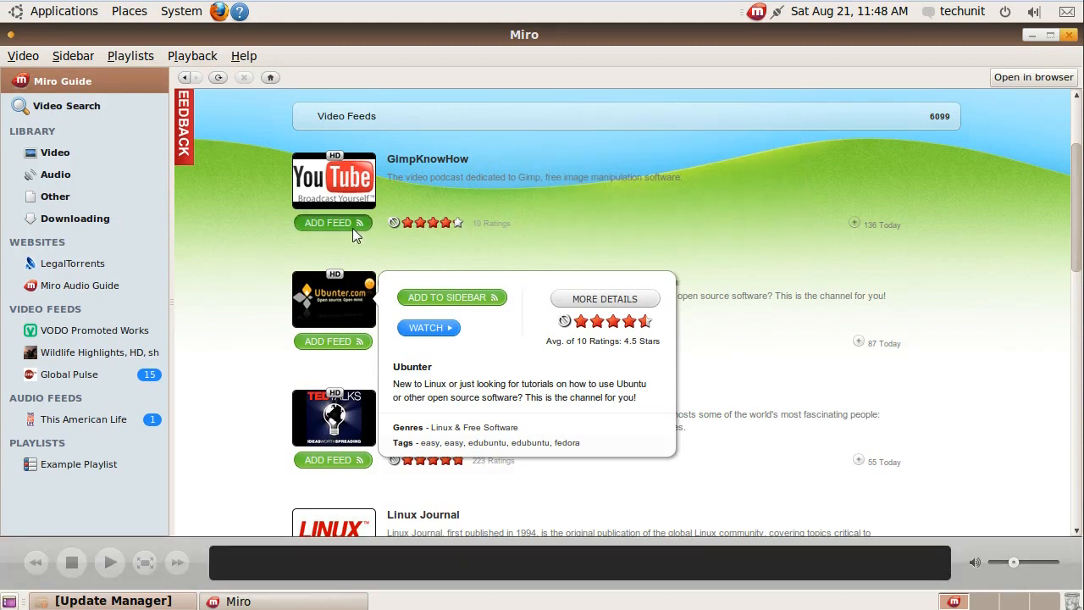
{"action": "left_click", "coordinate": [332, 223]}
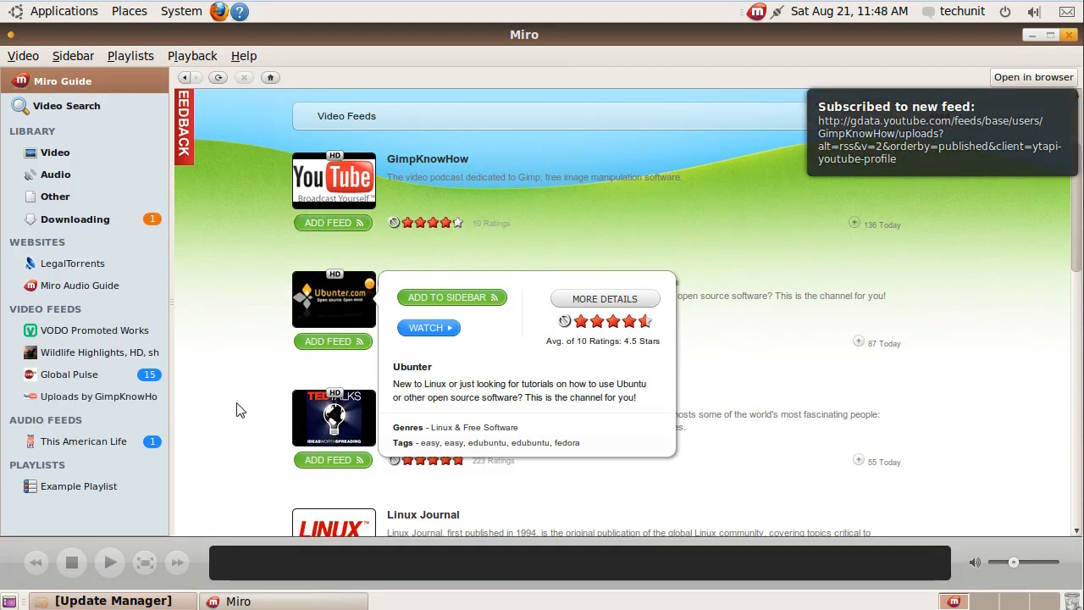
Open Uploads by GimpKnowHow and scroll through its 25 tutorial episodes.
{"action": "left_click", "coordinate": [98, 396]}
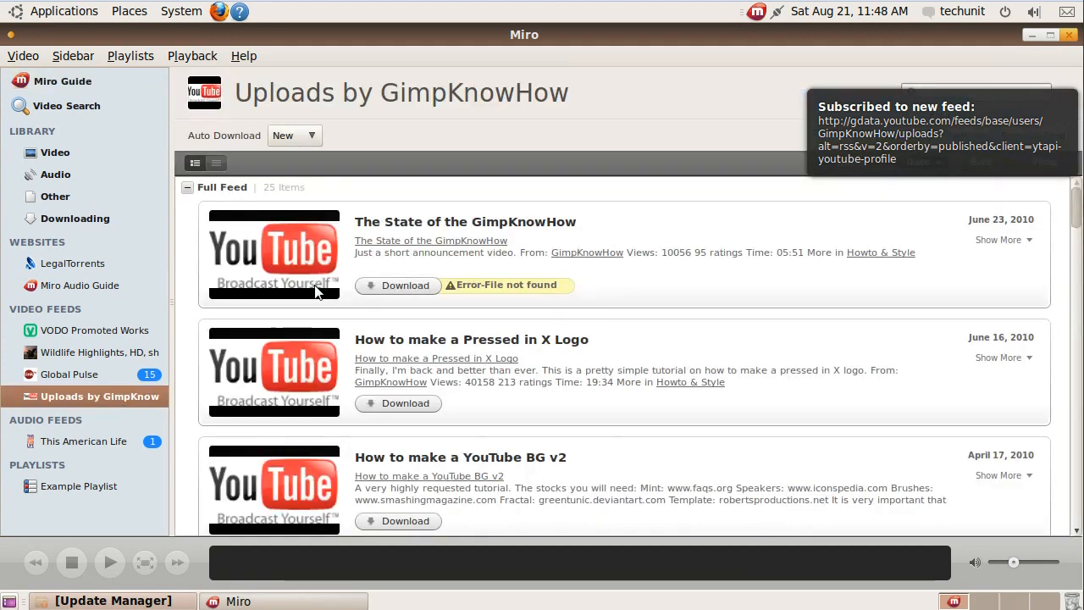
{"action": "scroll", "scroll_direction": "down", "scroll_amount": 3}
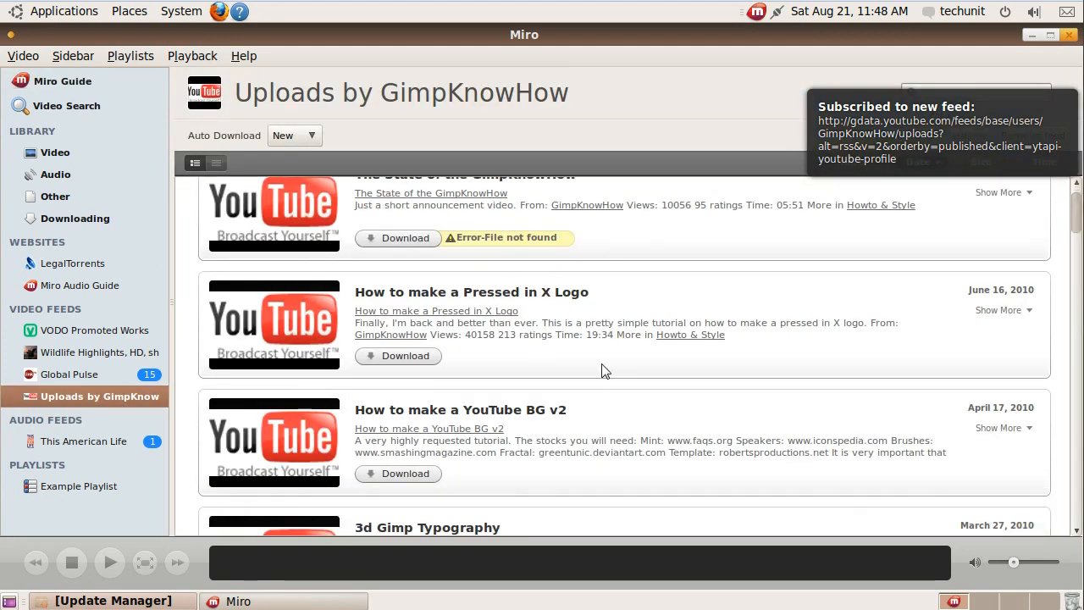
{"action": "scroll", "scroll_direction": "down", "scroll_amount": 3}
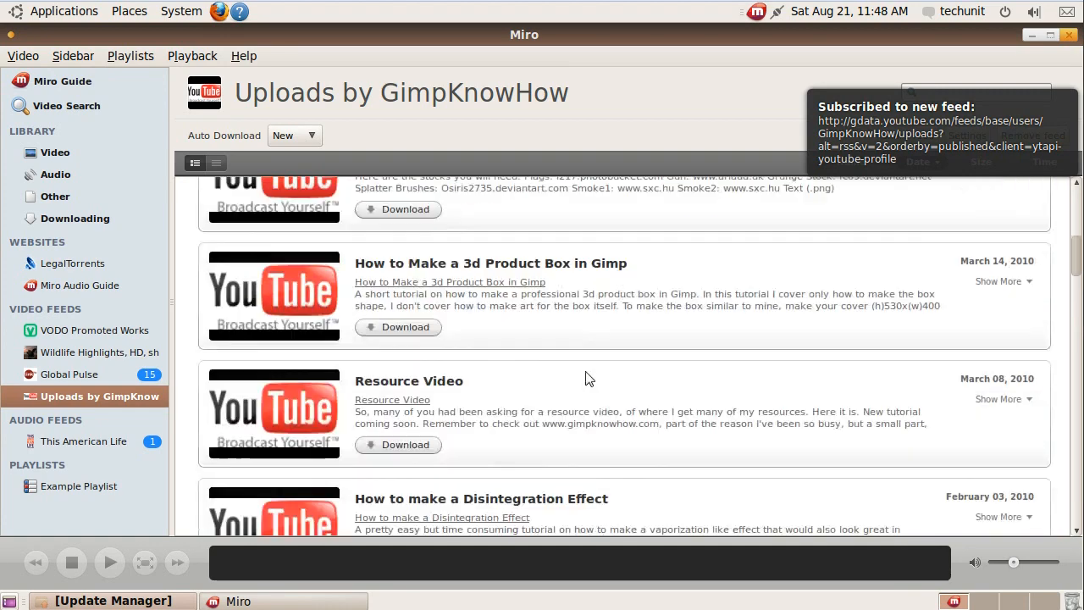
{"action": "scroll", "scroll_direction": "down", "scroll_amount": 3}
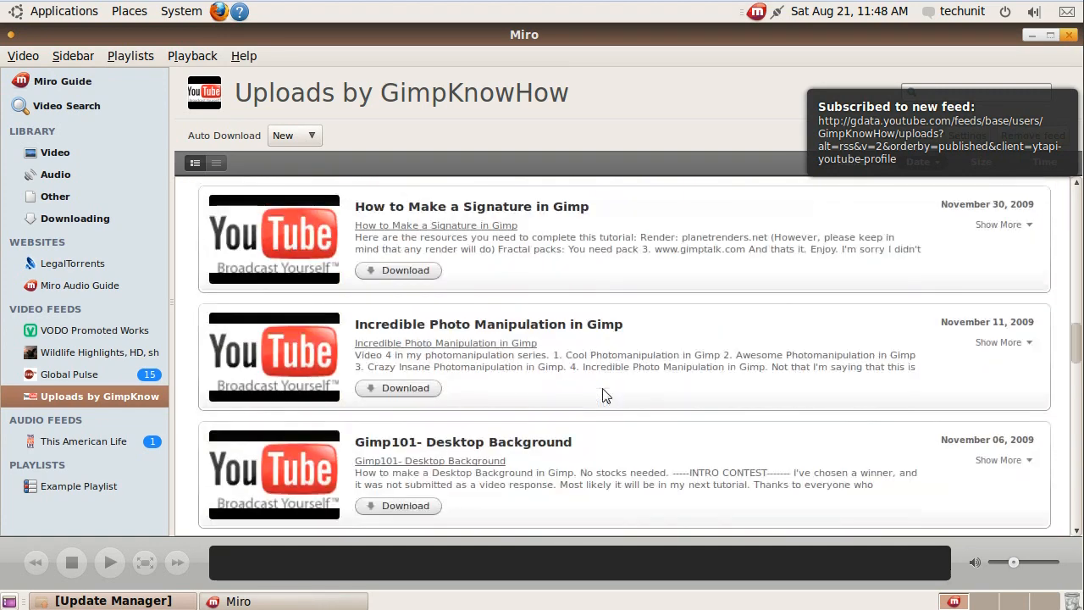
{"action": "scroll", "scroll_direction": "down", "scroll_amount": 3}
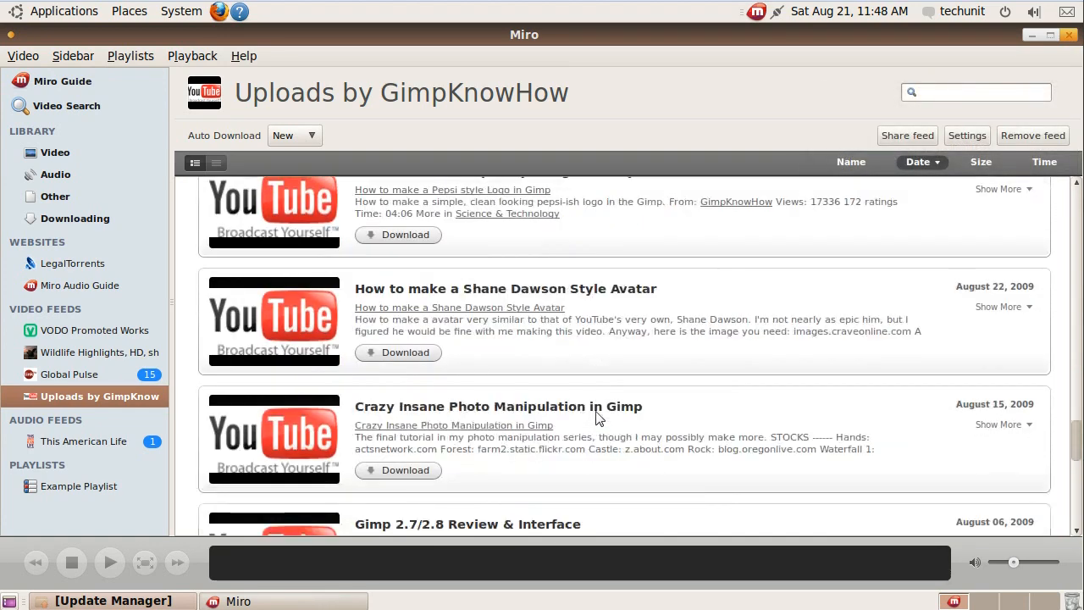
{"action": "scroll", "scroll_direction": "down", "scroll_amount": 3}
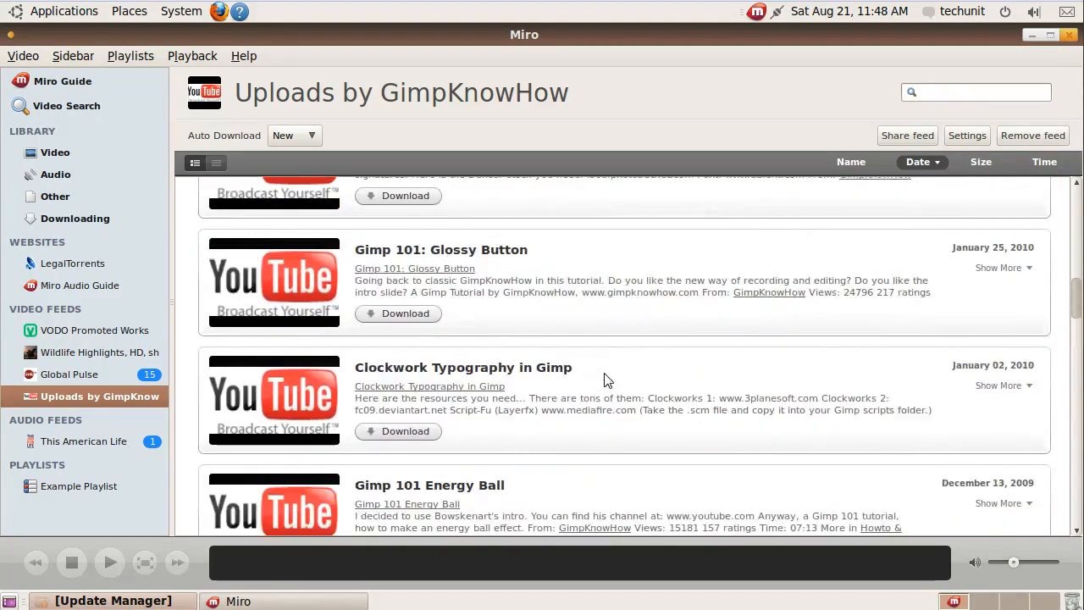
{"action": "scroll", "scroll_direction": "up", "scroll_amount": 3}
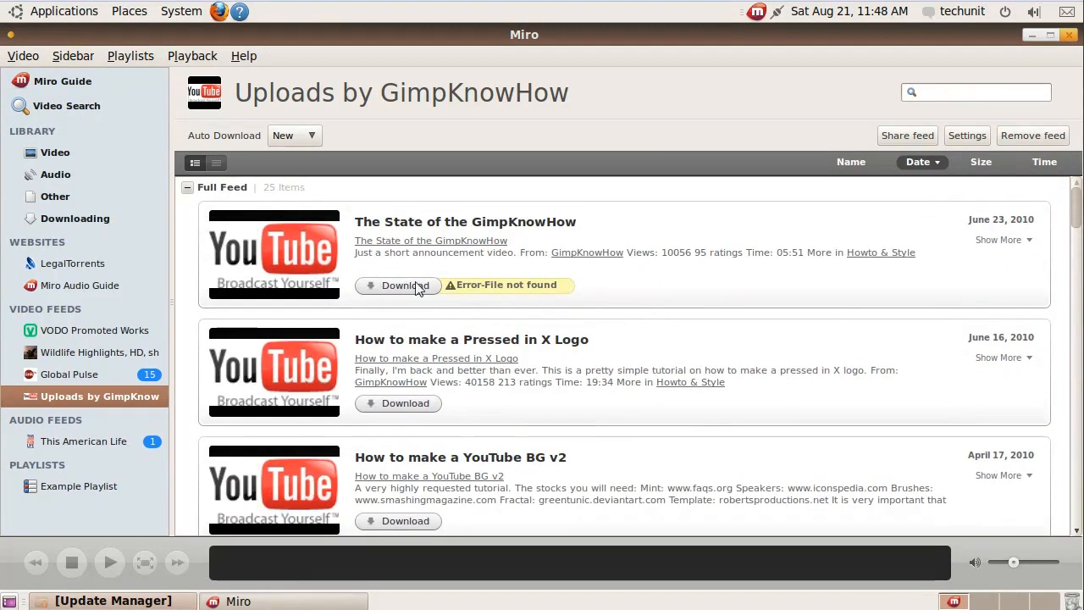
{"action": "mouse_move", "coordinate": [80, 381]}
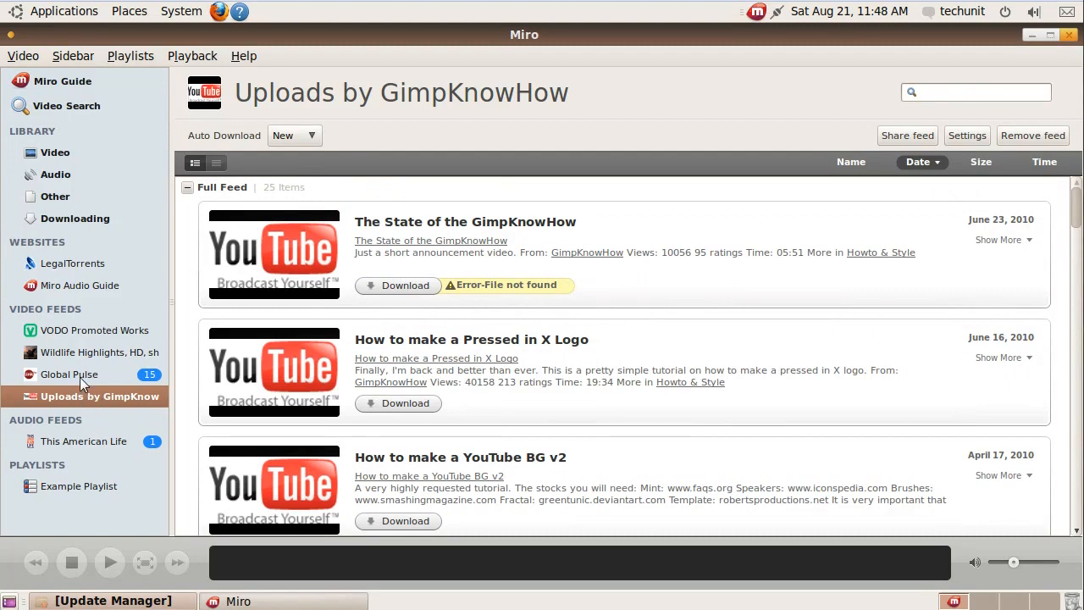
Go back to the Miro Guide and scroll through the Popular Shows list.
{"action": "left_click", "coordinate": [62, 81]}
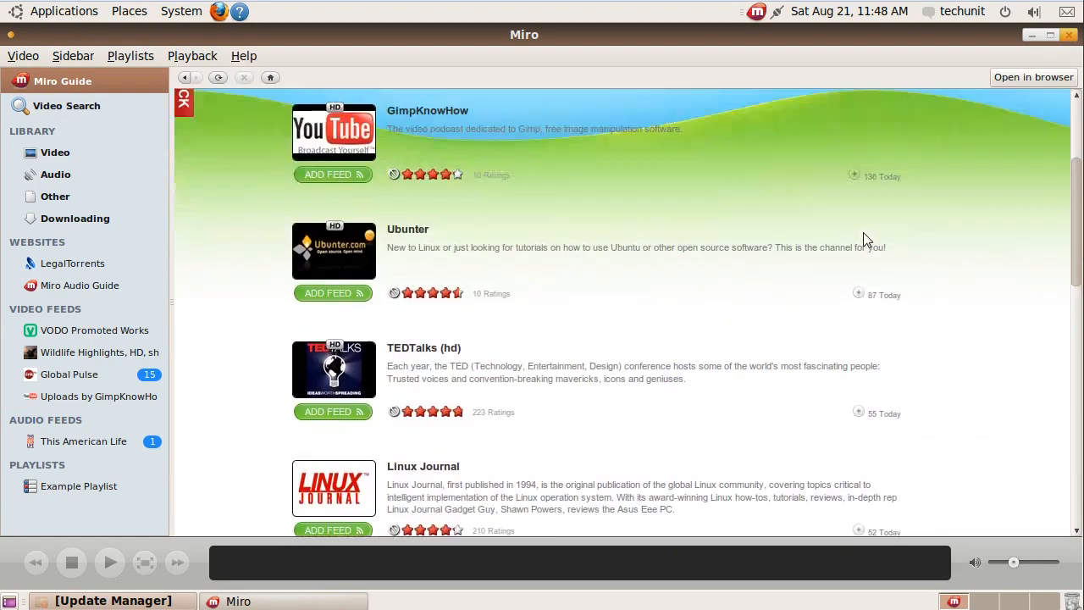
{"action": "scroll", "scroll_direction": "down", "scroll_amount": 3}
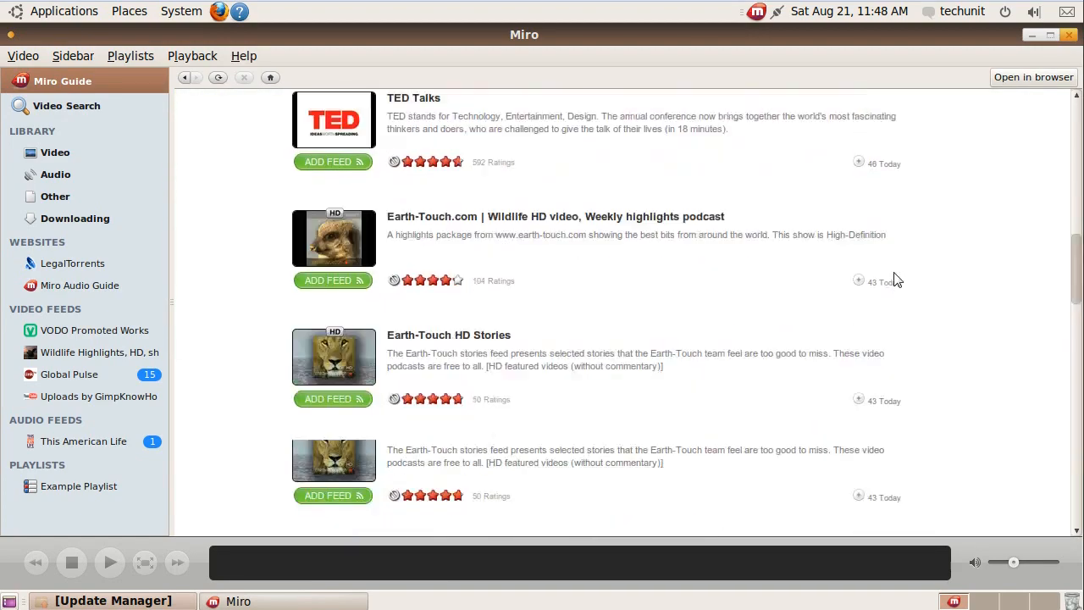
{"action": "scroll", "scroll_direction": "down", "scroll_amount": 3}
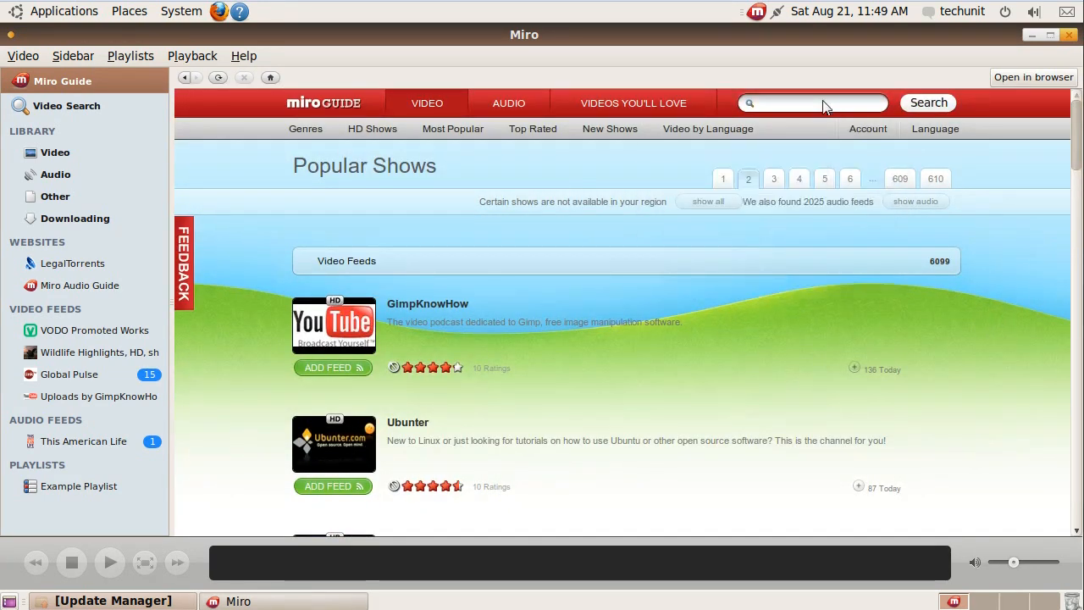
{"action": "mouse_move", "coordinate": [809, 106]}
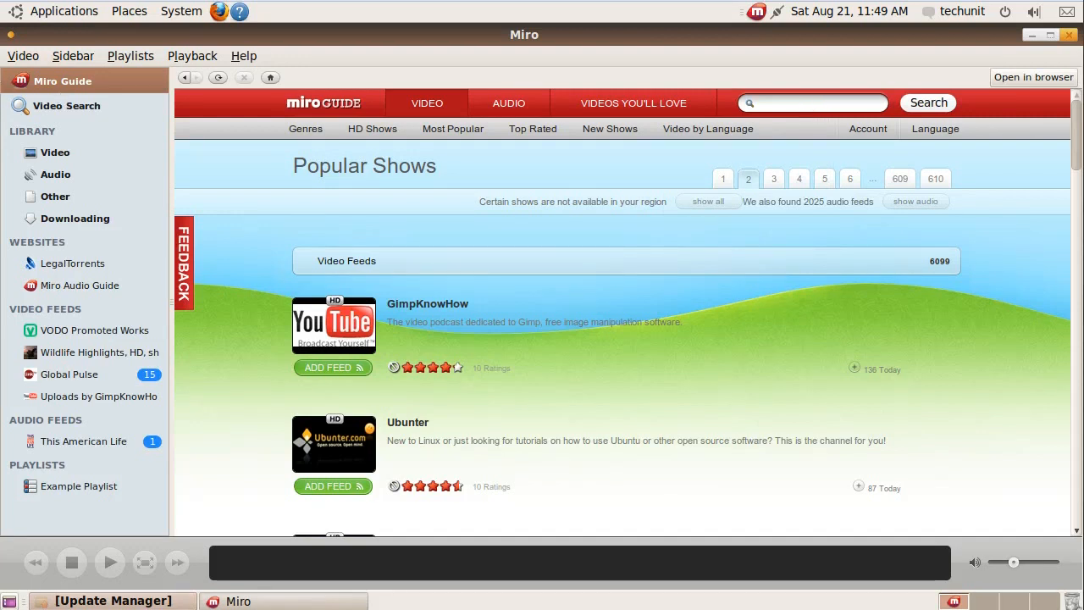
Load ubuntuvideotutorials.blip.tv in Google Chrome.
{"action": "left_click", "coordinate": [64, 11]}
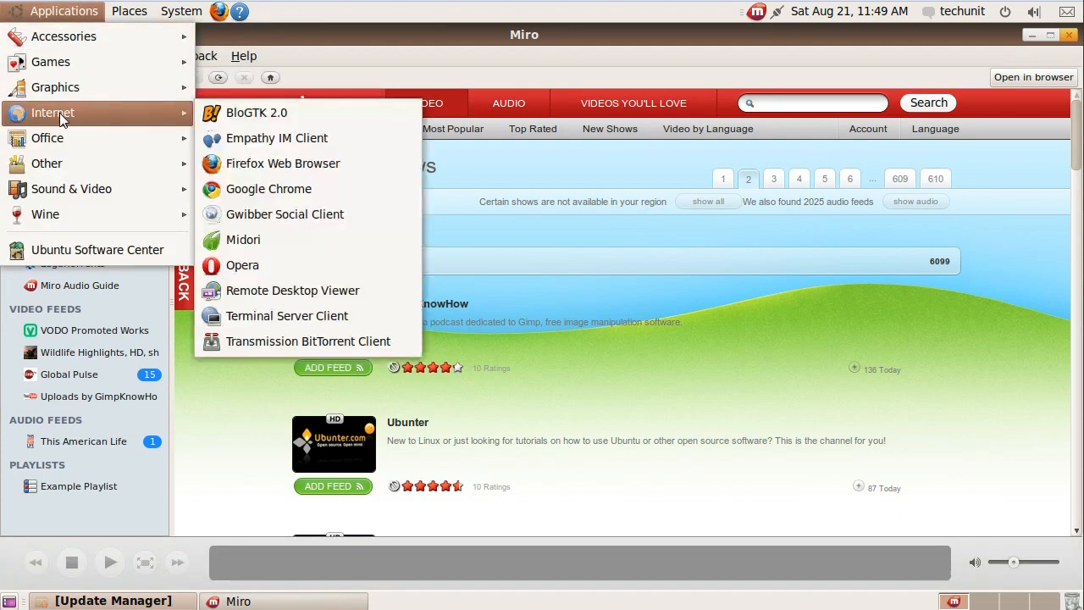
{"action": "mouse_move", "coordinate": [242, 265]}
{"action": "type", "text": "ubuntuvid"}
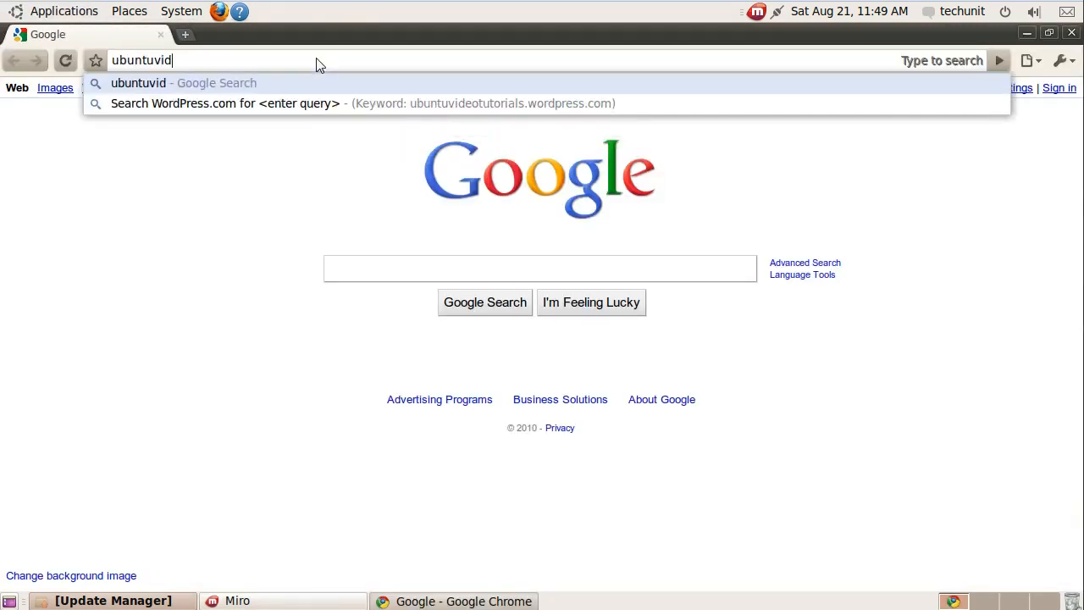
{"action": "type", "text": "eotutorial"}
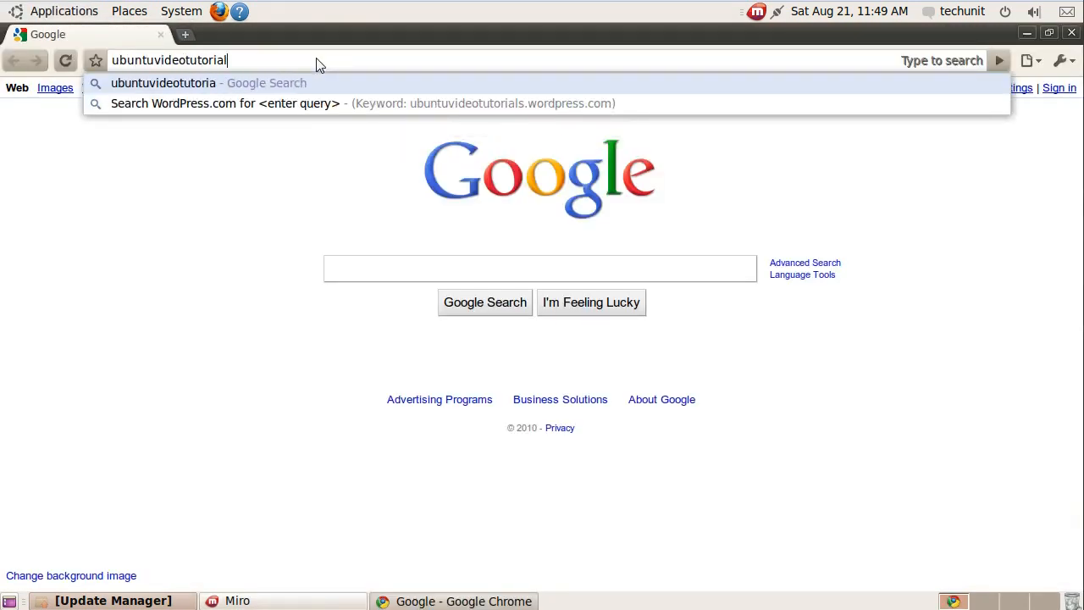
{"action": "type", "text": "s."}
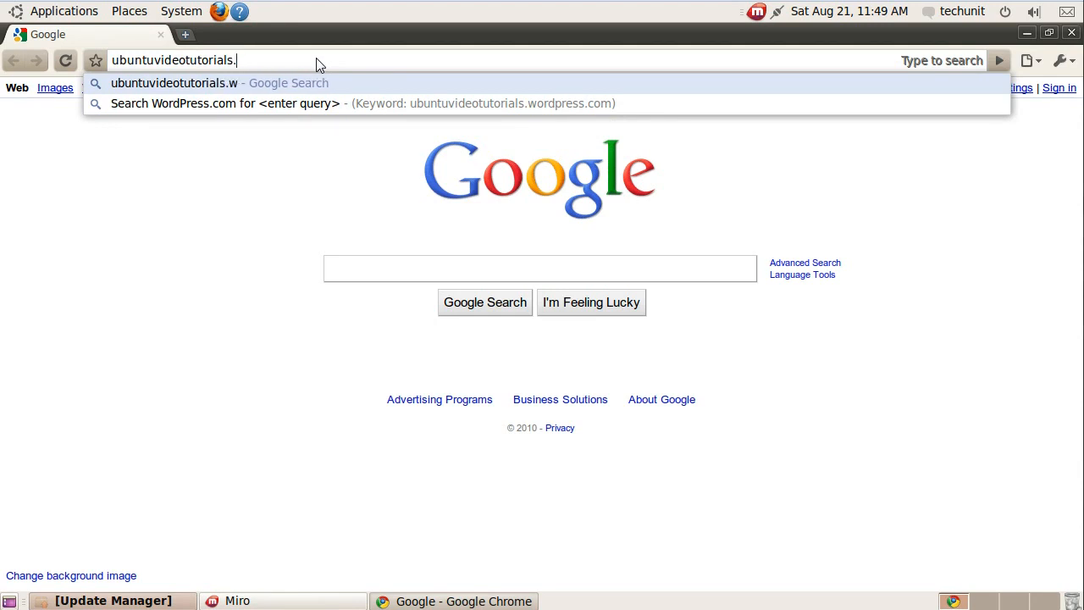
{"action": "type", "text": "blip.tv"}
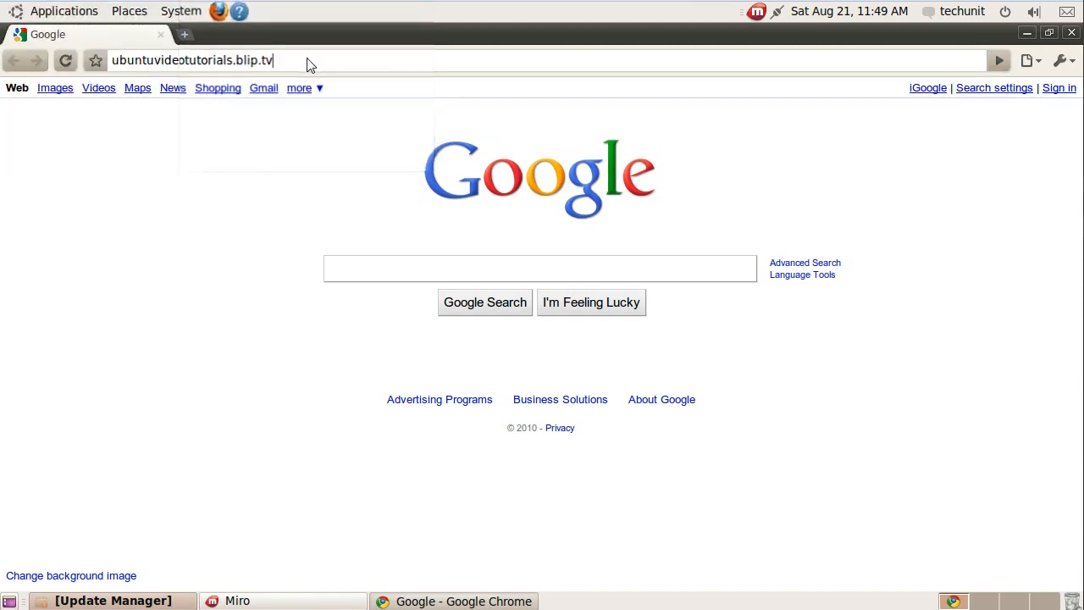
{"action": "key", "text": "Return"}
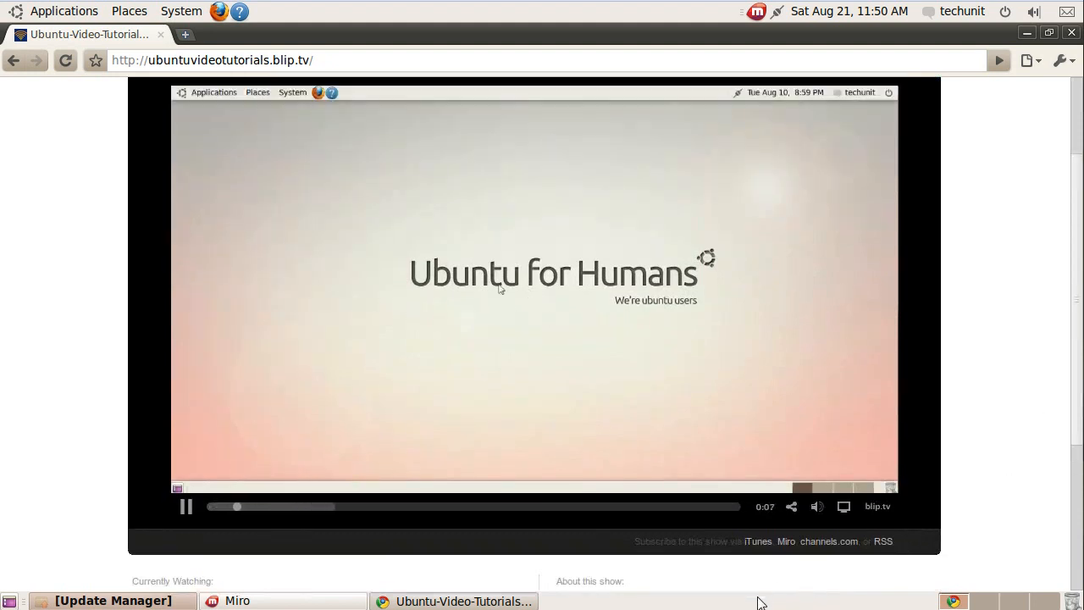
Follow the blip.tv page's Miro link to subscribe to Ubuntu Video Tutorials.
{"action": "left_click", "coordinate": [213, 93]}
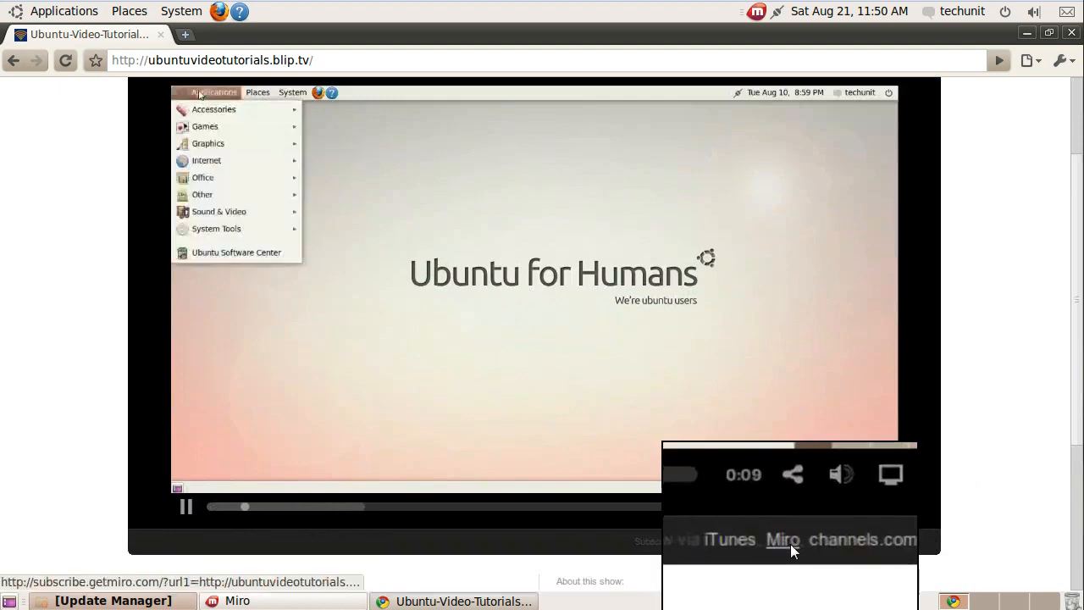
{"action": "left_click", "coordinate": [782, 540]}
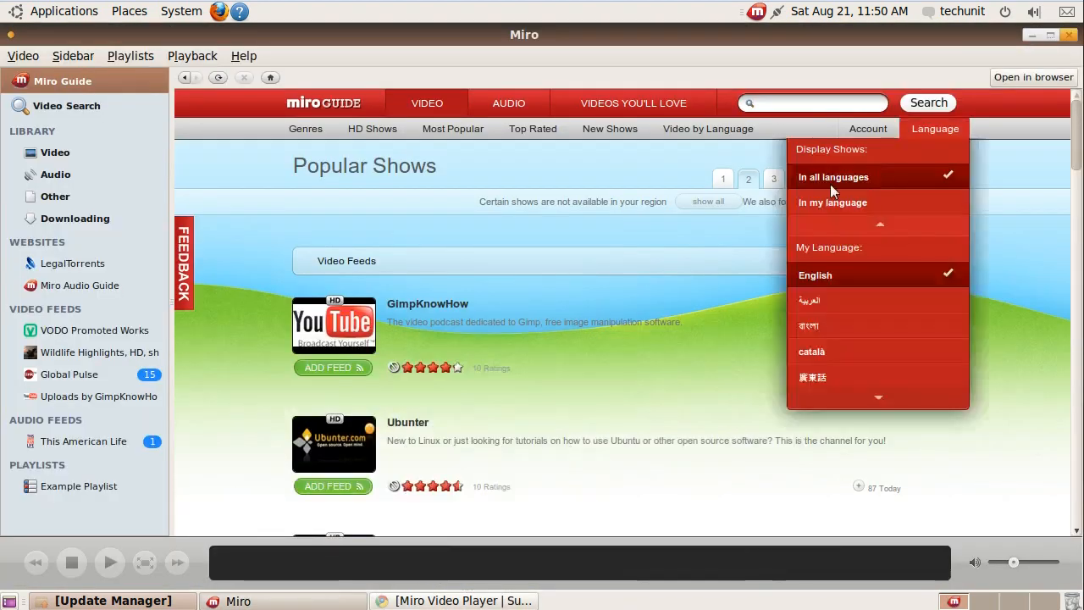
Choose Add Feed from Miro's Sidebar menu to get the feed URL form.
{"action": "left_click", "coordinate": [73, 55]}
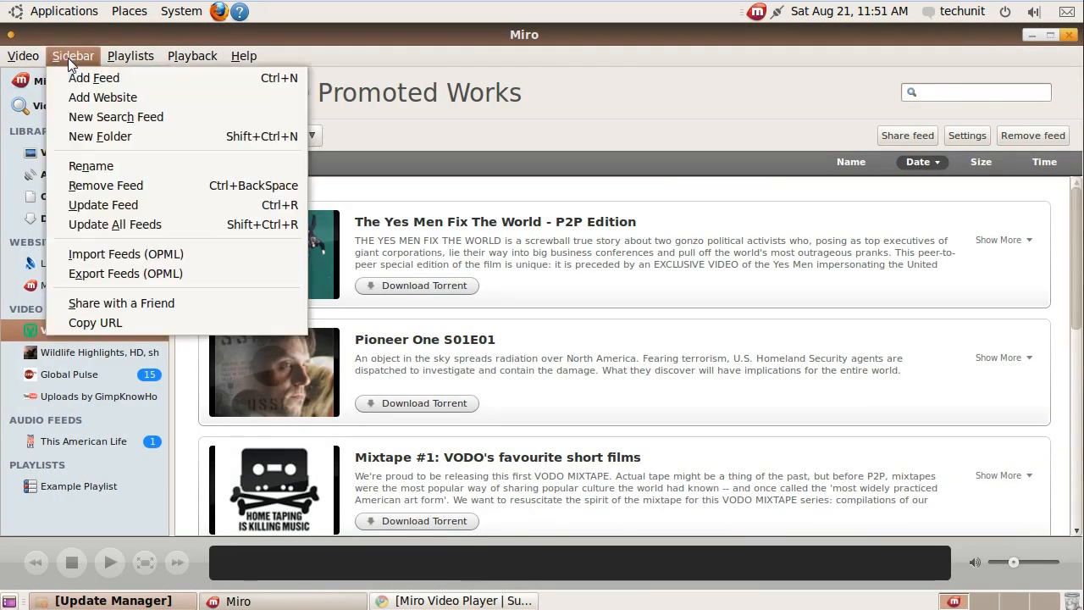
{"action": "left_click", "coordinate": [93, 77]}
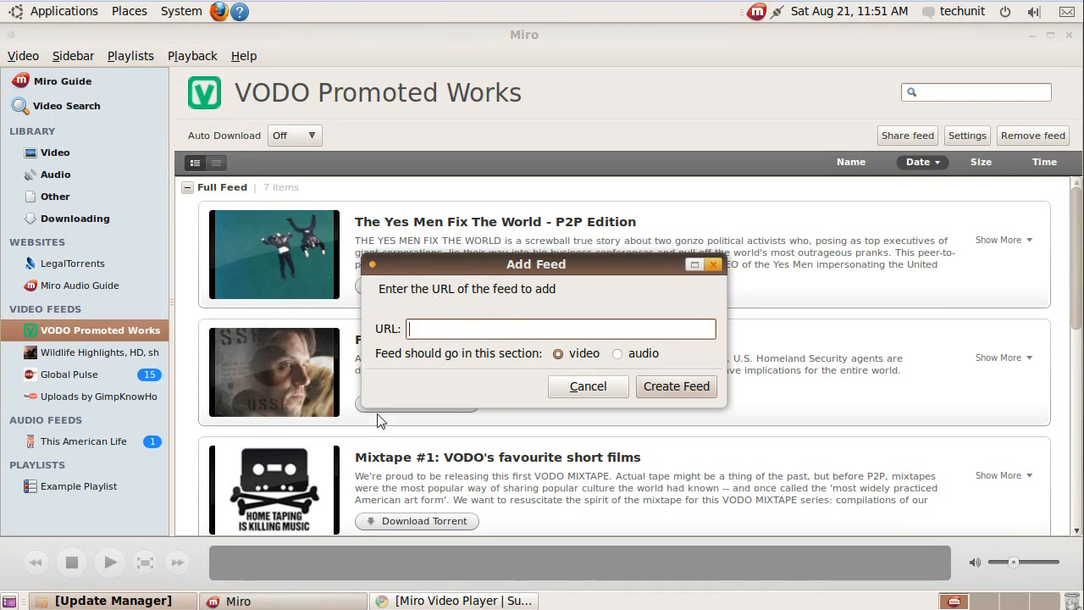
{"action": "mouse_move", "coordinate": [441, 603]}
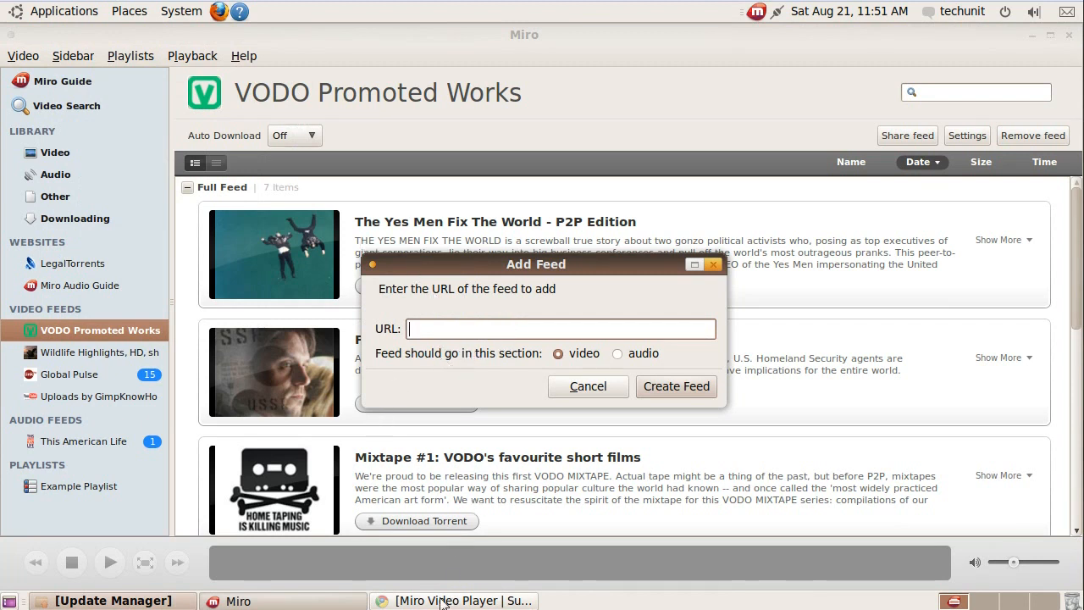
Return to Chrome's subscribe page showing the Ubuntu Video Tutorials RSS address.
{"action": "left_click", "coordinate": [457, 601]}
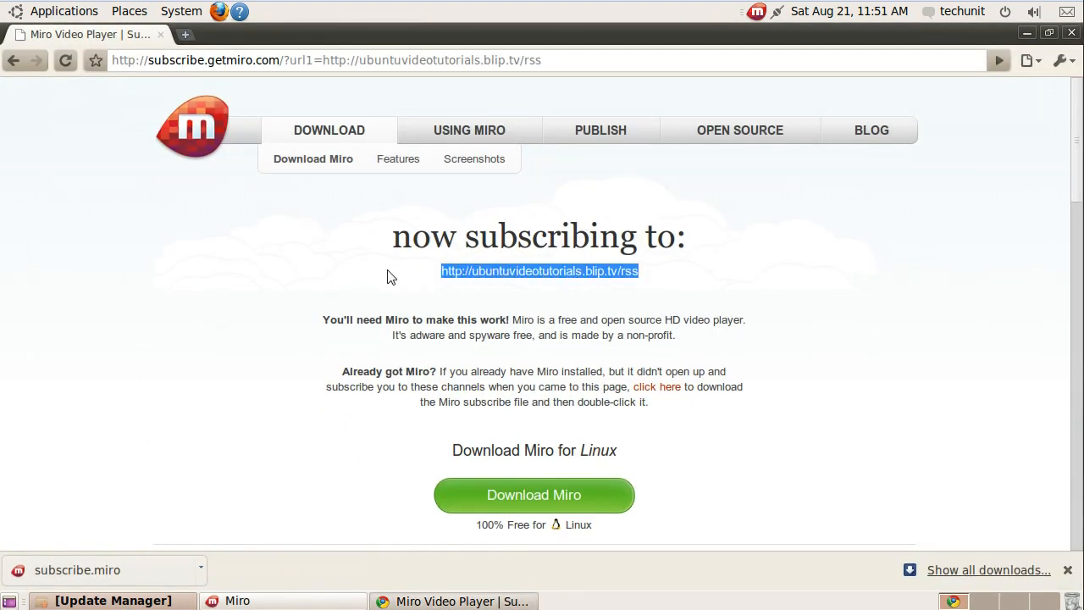
{"action": "mouse_move", "coordinate": [380, 274]}
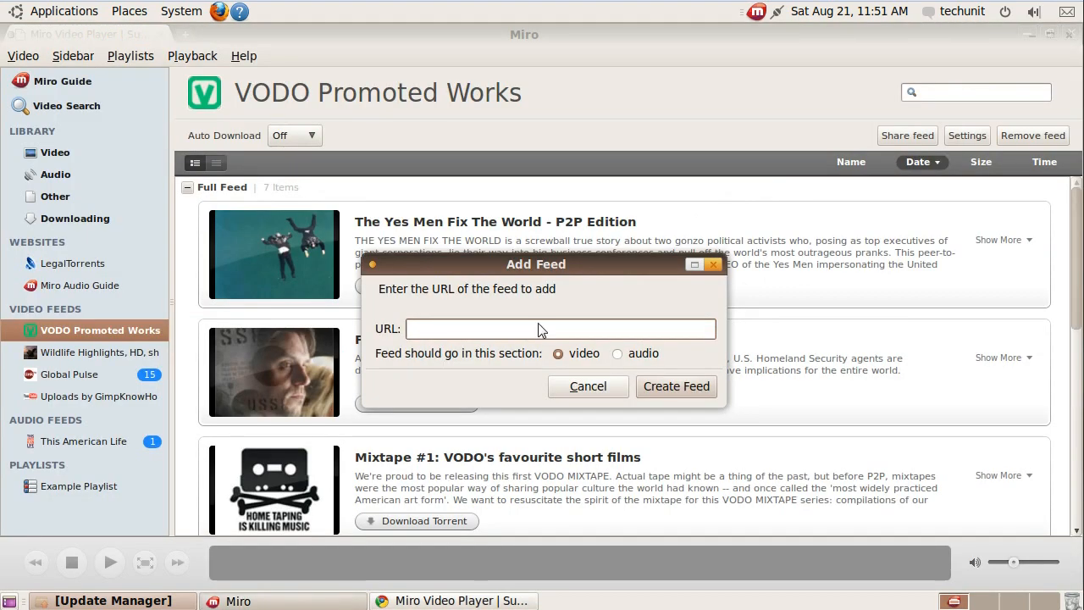
{"action": "type", "text": "http://ubuntuvideotutorials.blip.tv/rss"}
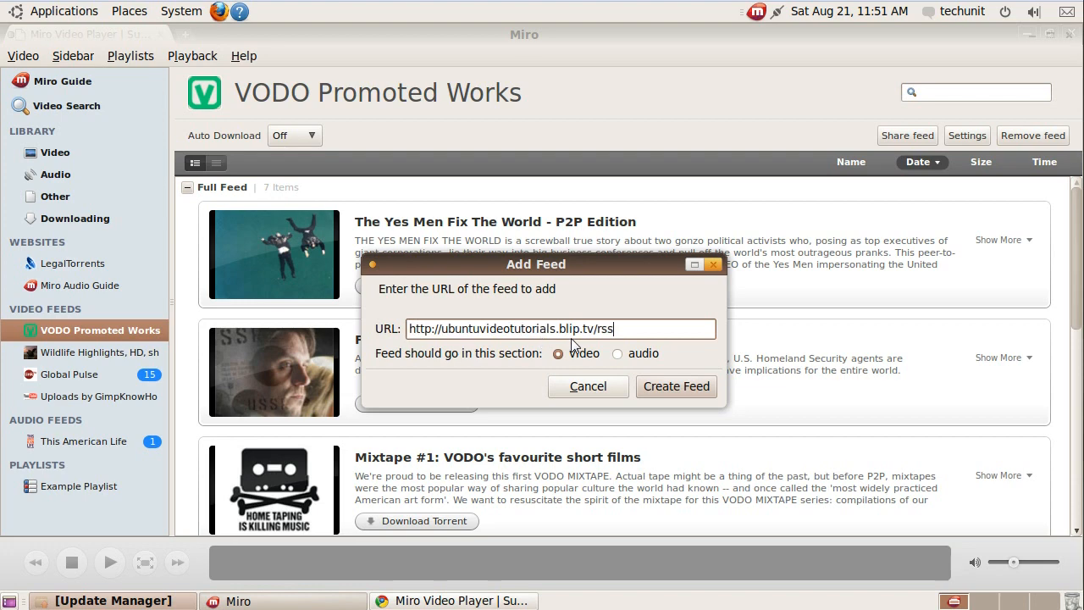
{"action": "left_click", "coordinate": [676, 386]}
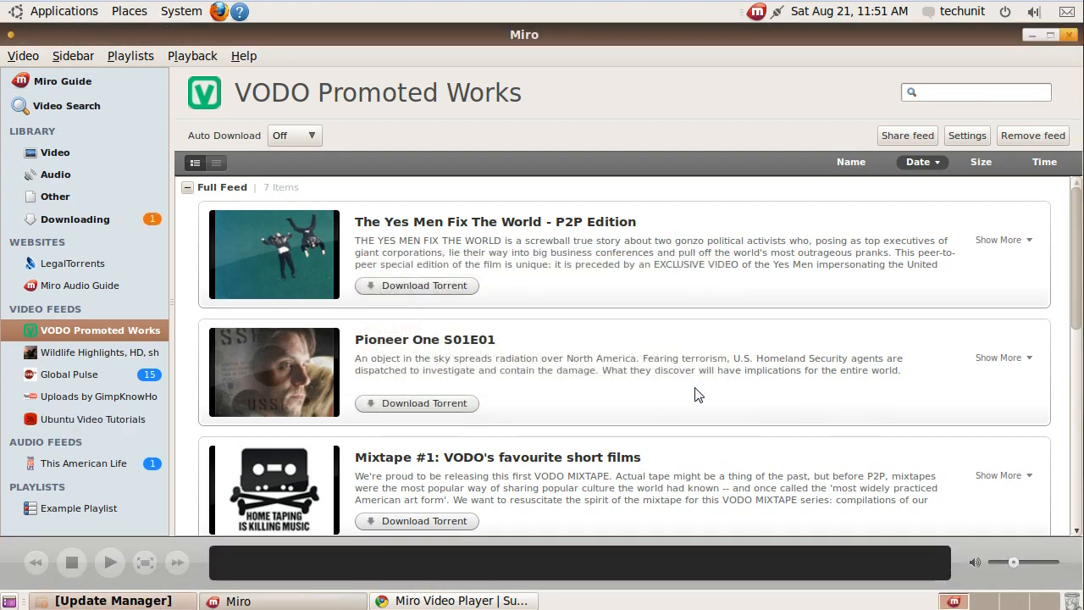
{"action": "mouse_move", "coordinate": [121, 427]}
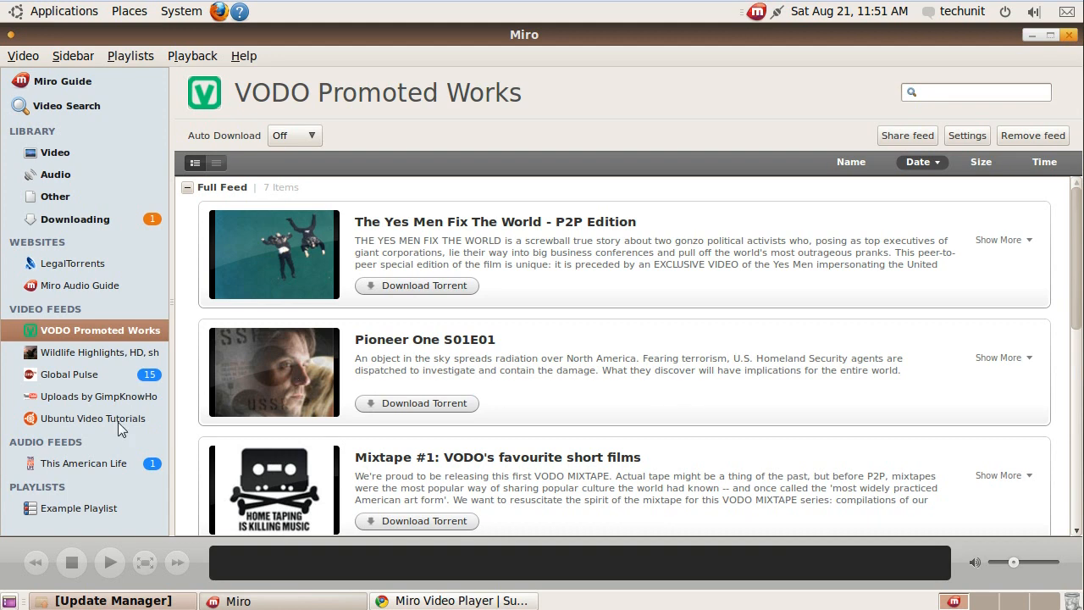
Browse the Ubuntu Video Tutorials feed and expand details of the downloading Post 58.
{"action": "left_click", "coordinate": [93, 418]}
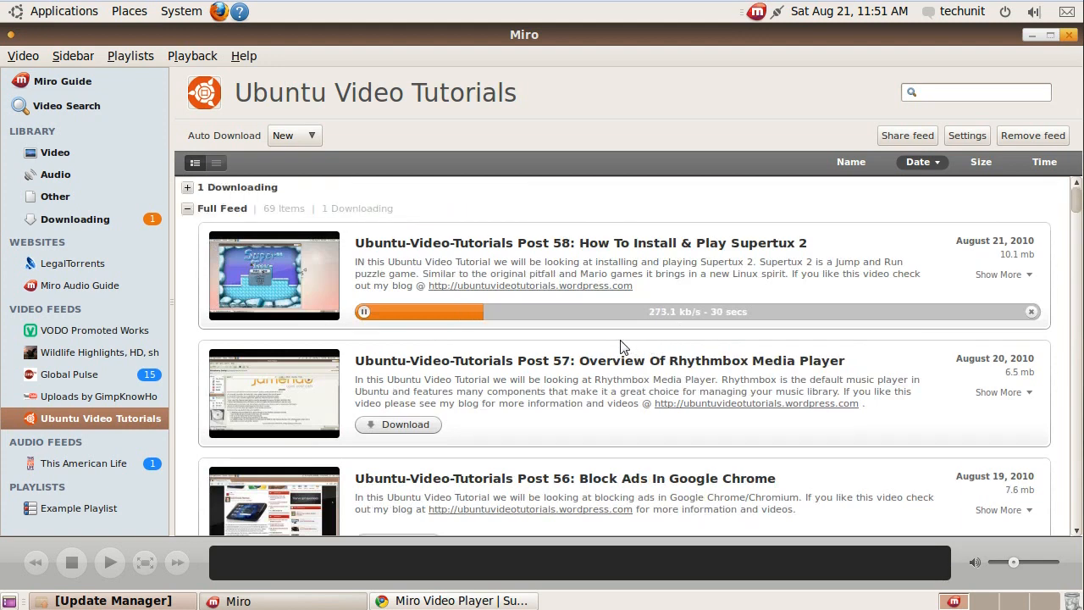
{"action": "scroll", "scroll_direction": "down", "scroll_amount": 3}
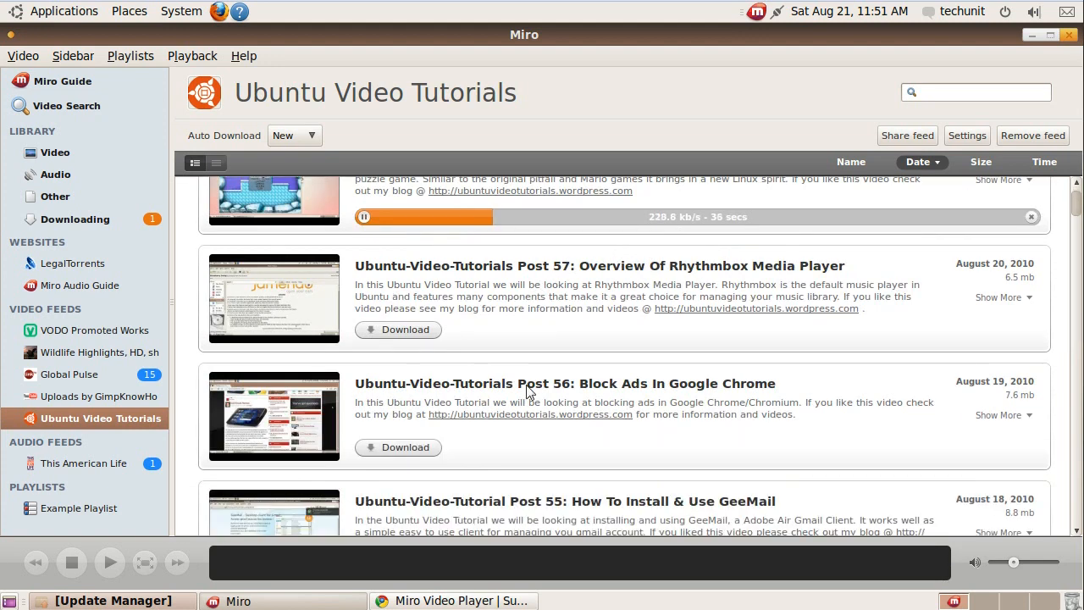
{"action": "scroll", "scroll_direction": "down", "scroll_amount": 3}
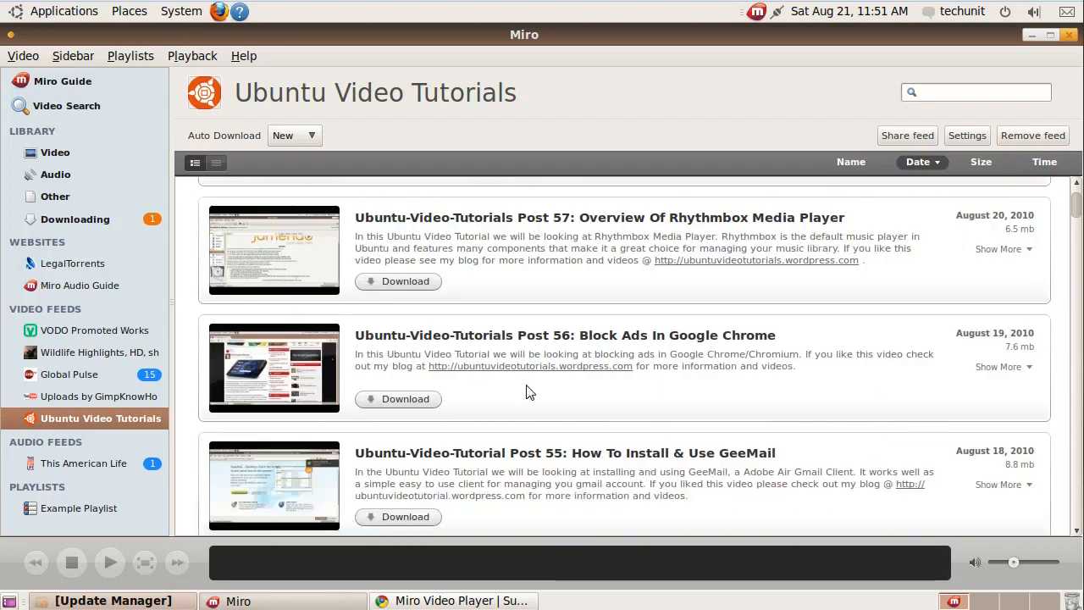
{"action": "scroll", "scroll_direction": "down", "scroll_amount": 3}
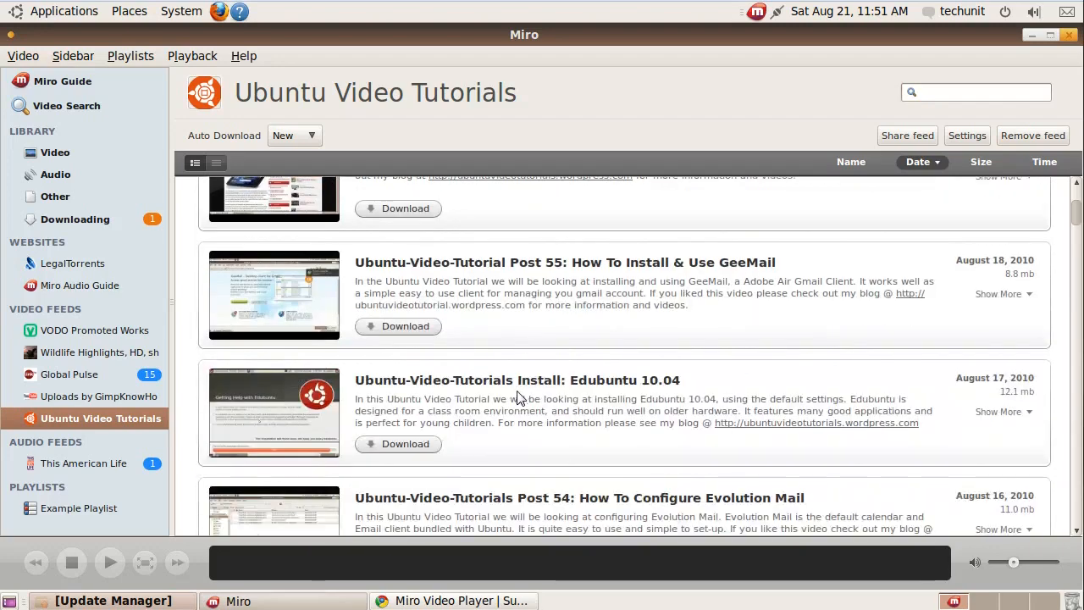
{"action": "scroll", "scroll_direction": "down", "scroll_amount": 3}
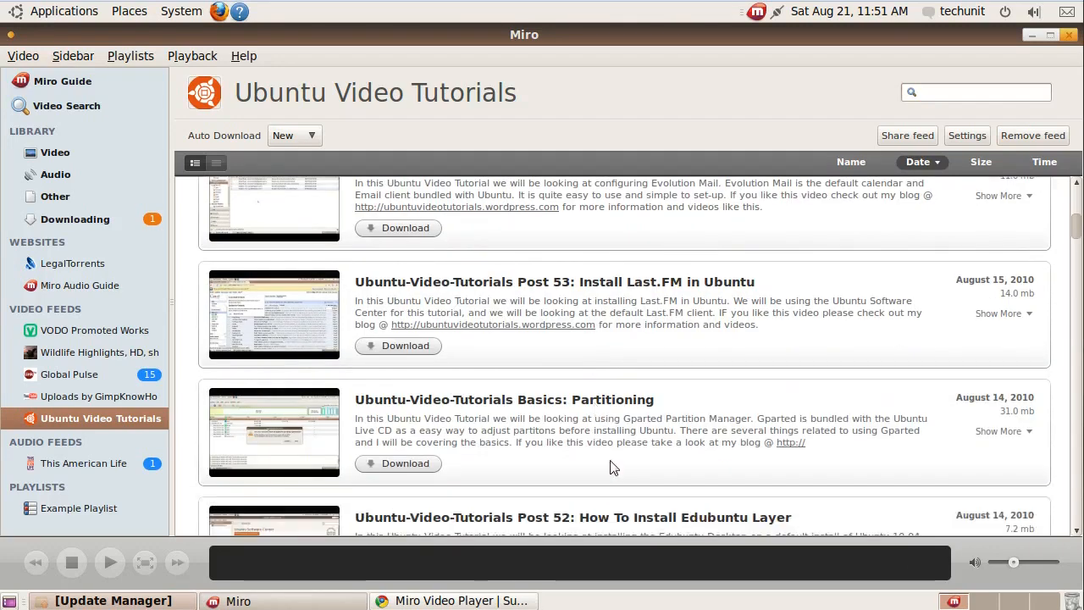
{"action": "scroll", "scroll_direction": "up", "scroll_amount": 3}
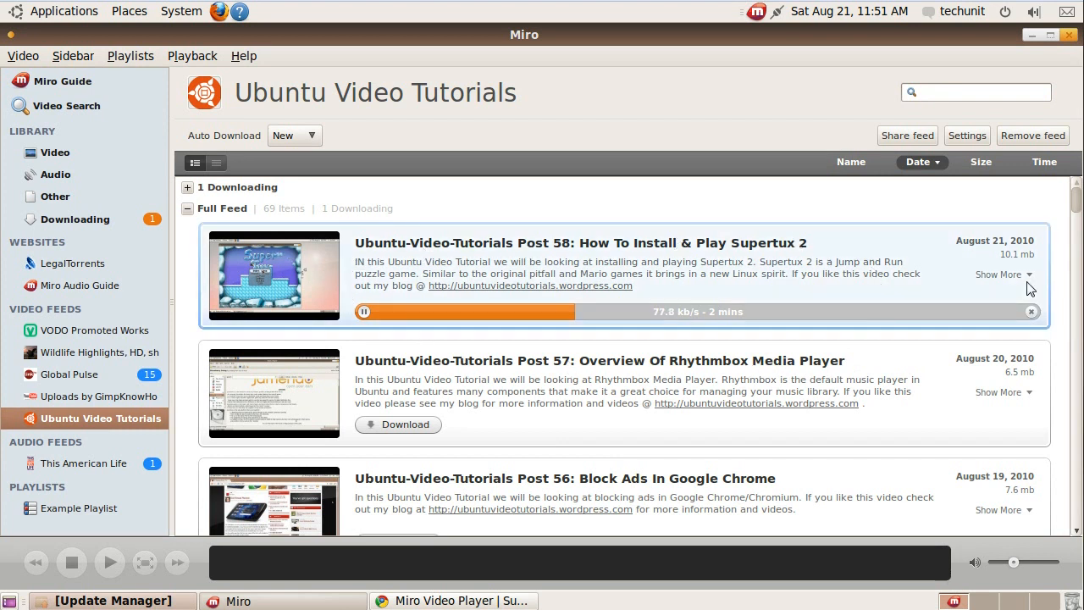
{"action": "left_click", "coordinate": [998, 274]}
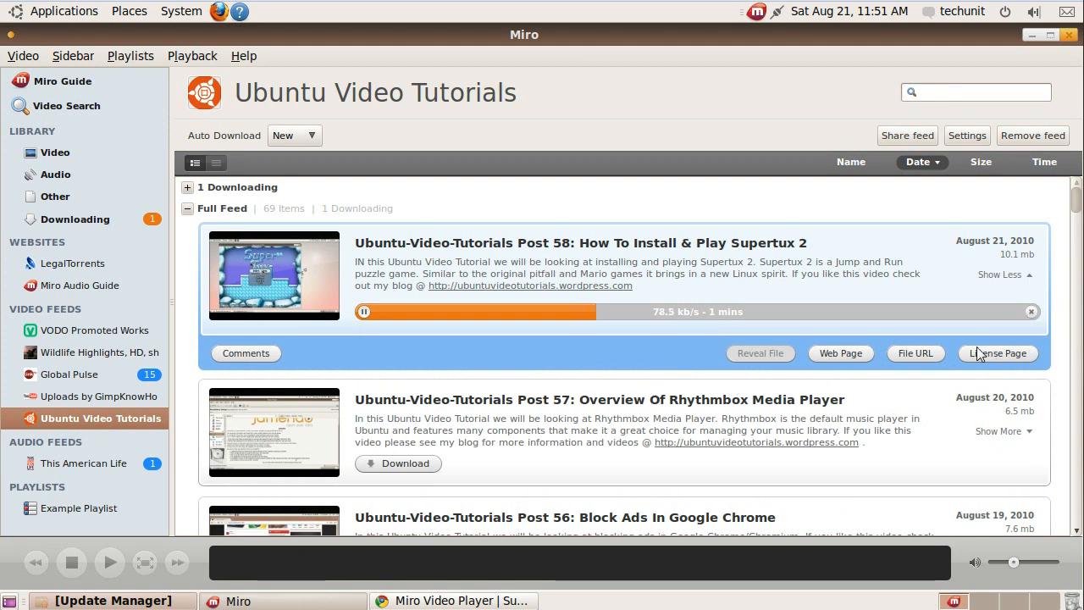
{"action": "mouse_move", "coordinate": [771, 364]}
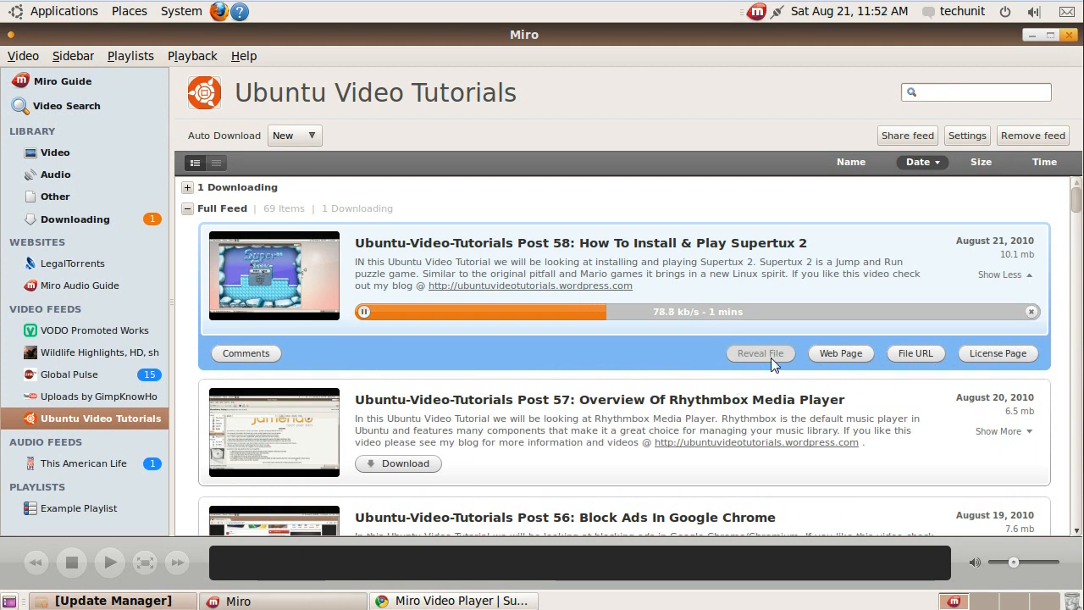